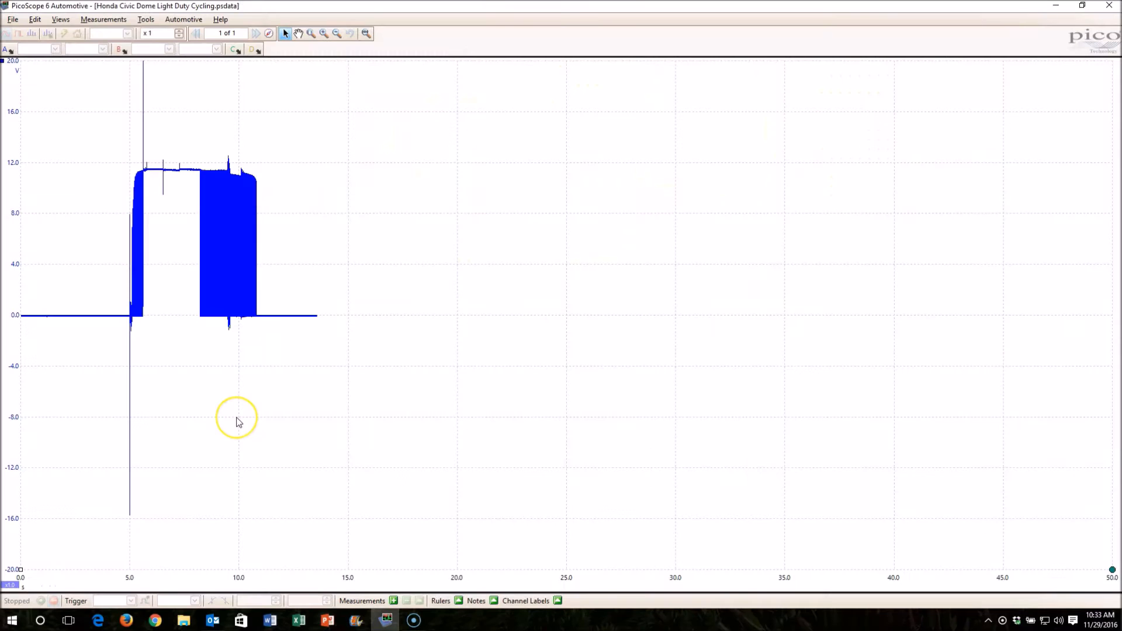
mouse_move(188, 223)
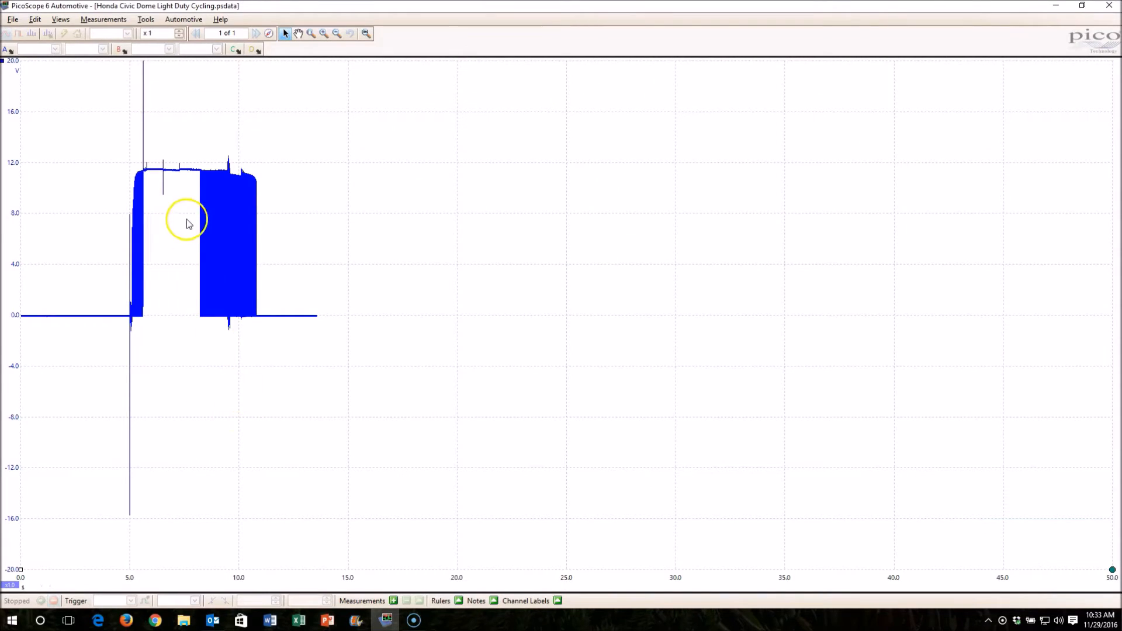
mouse_move(181, 236)
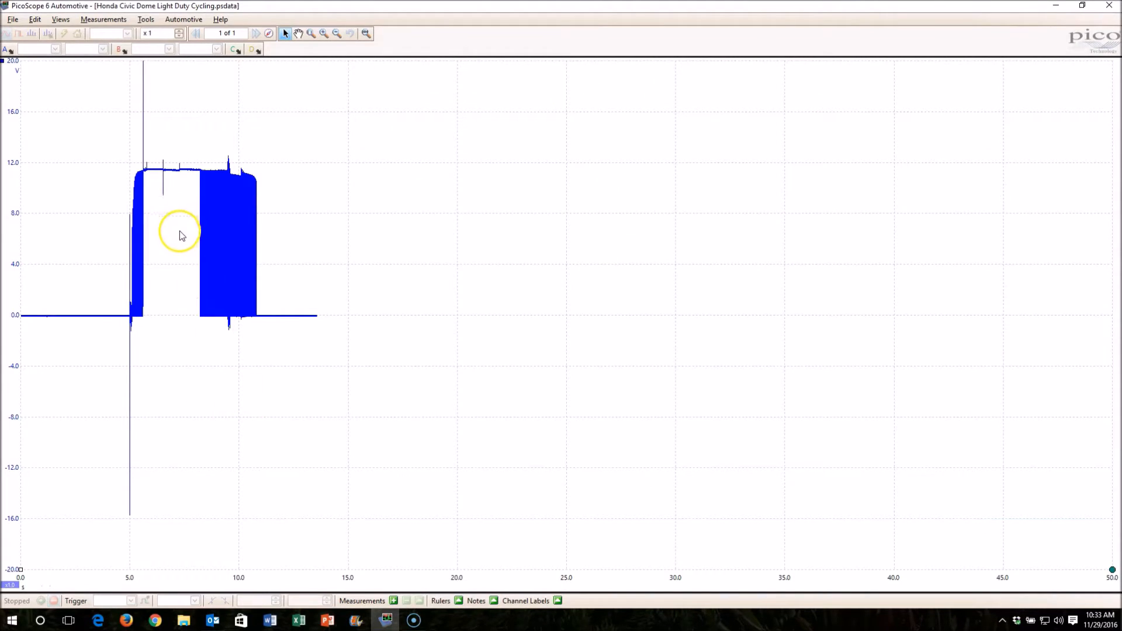
mouse_move(78, 318)
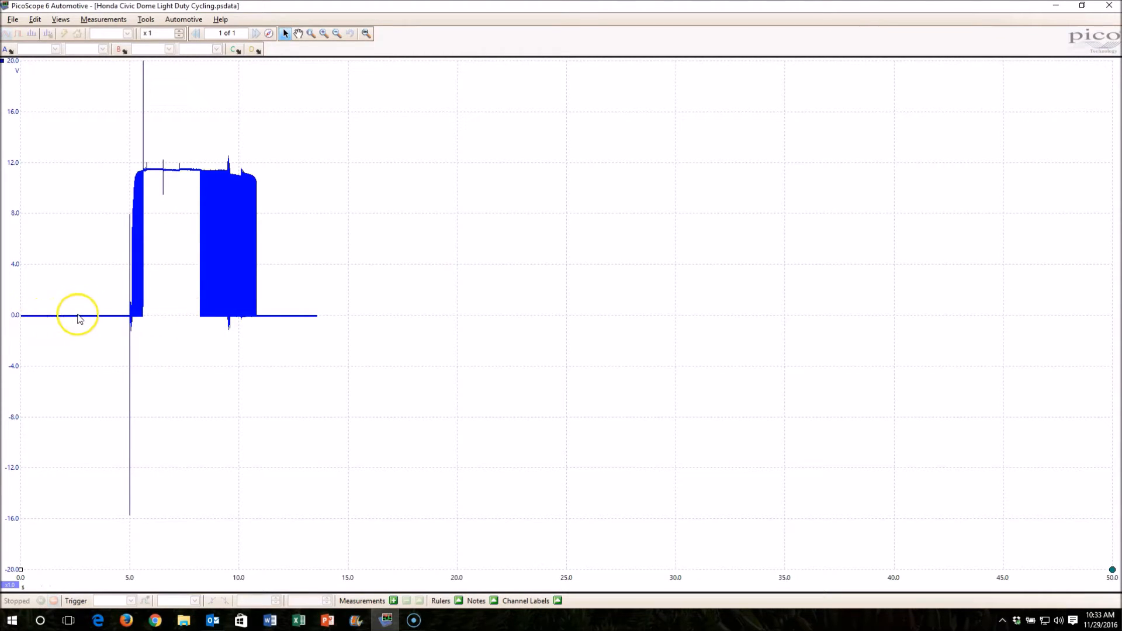
mouse_move(129, 319)
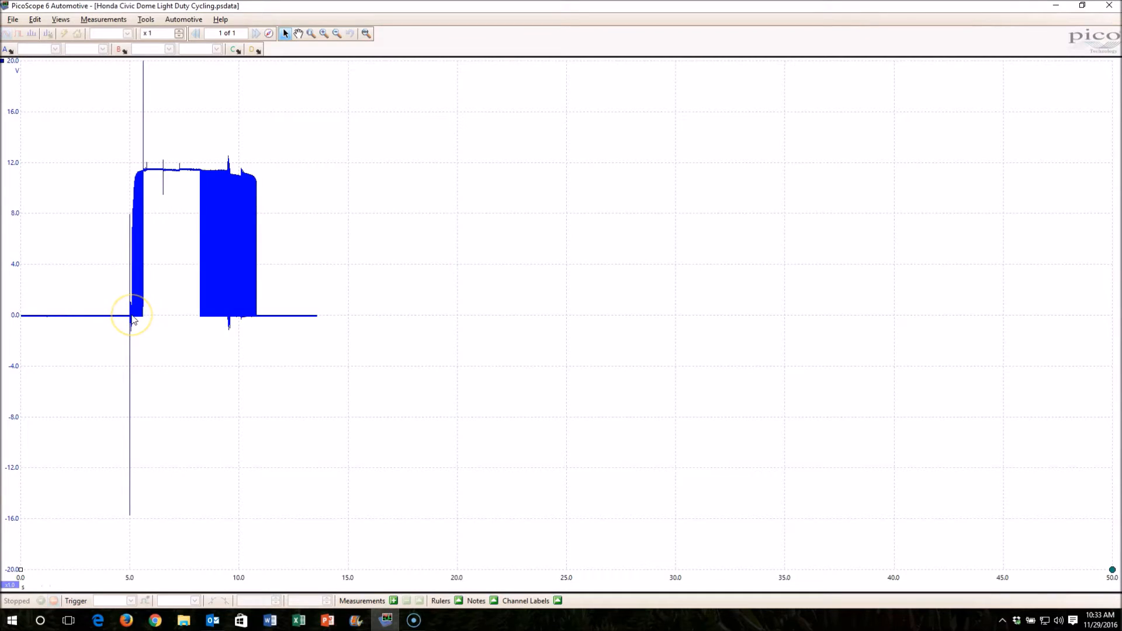
mouse_move(140, 313)
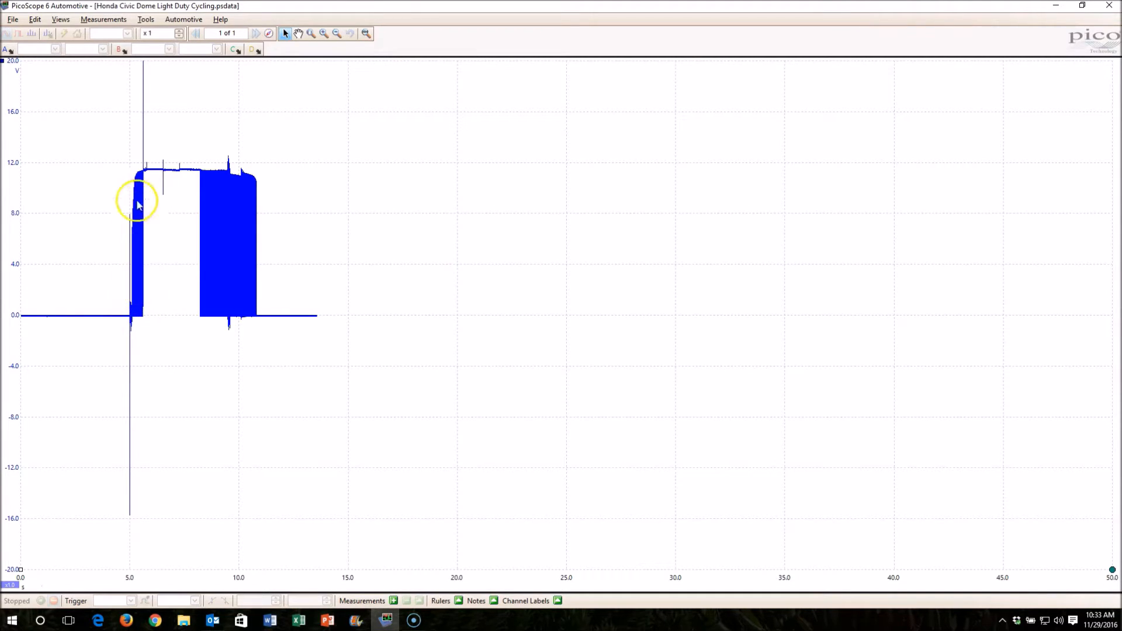
mouse_move(148, 171)
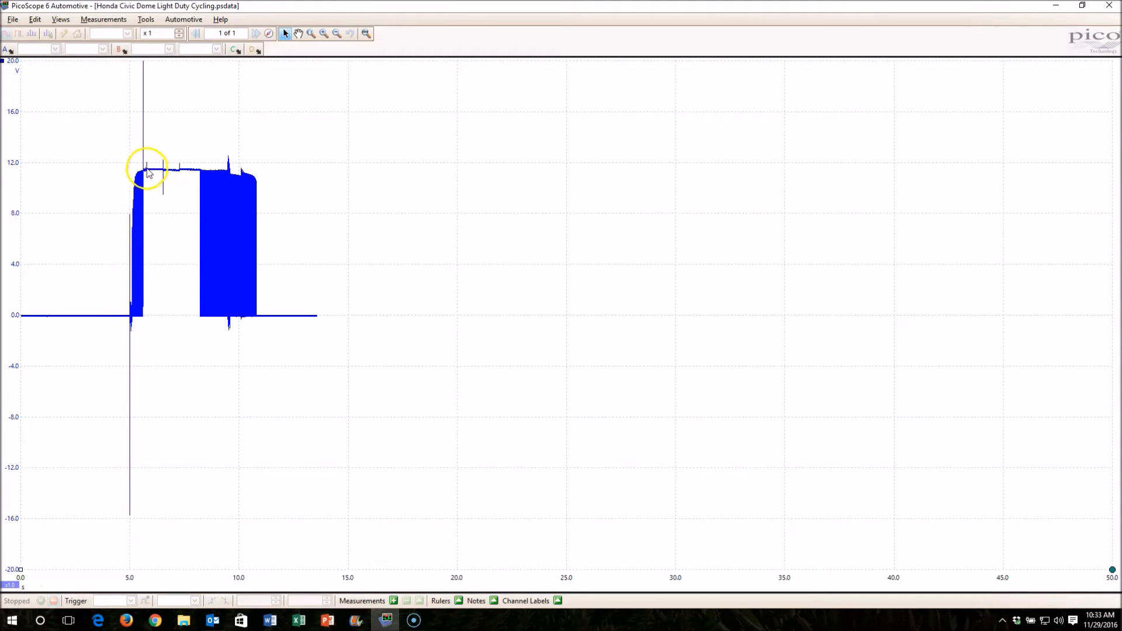
mouse_move(177, 172)
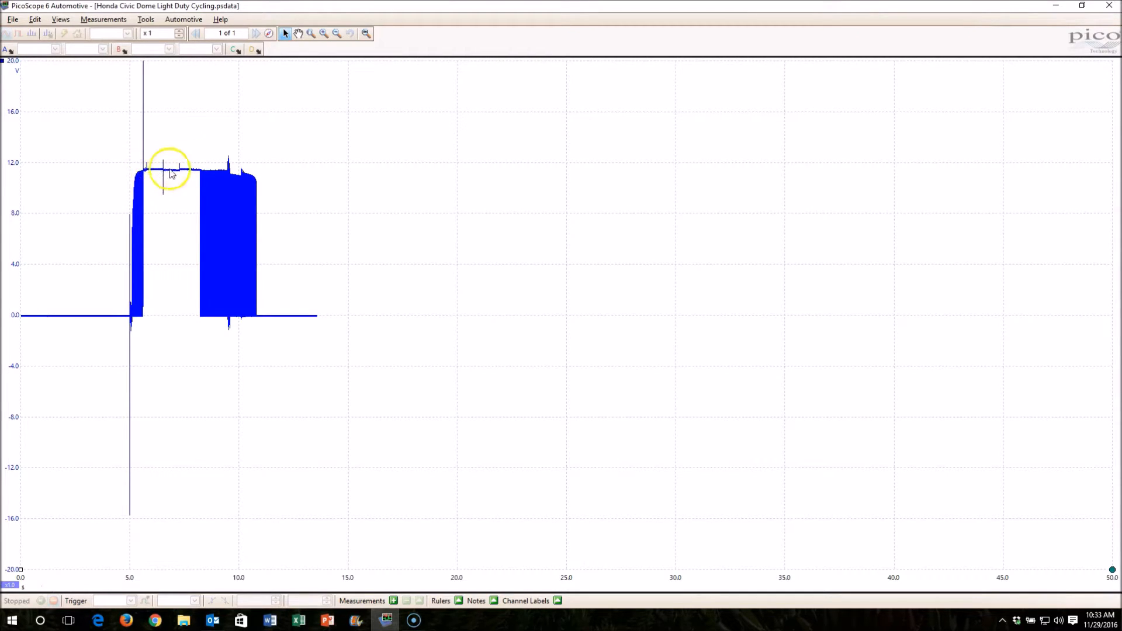
mouse_move(202, 175)
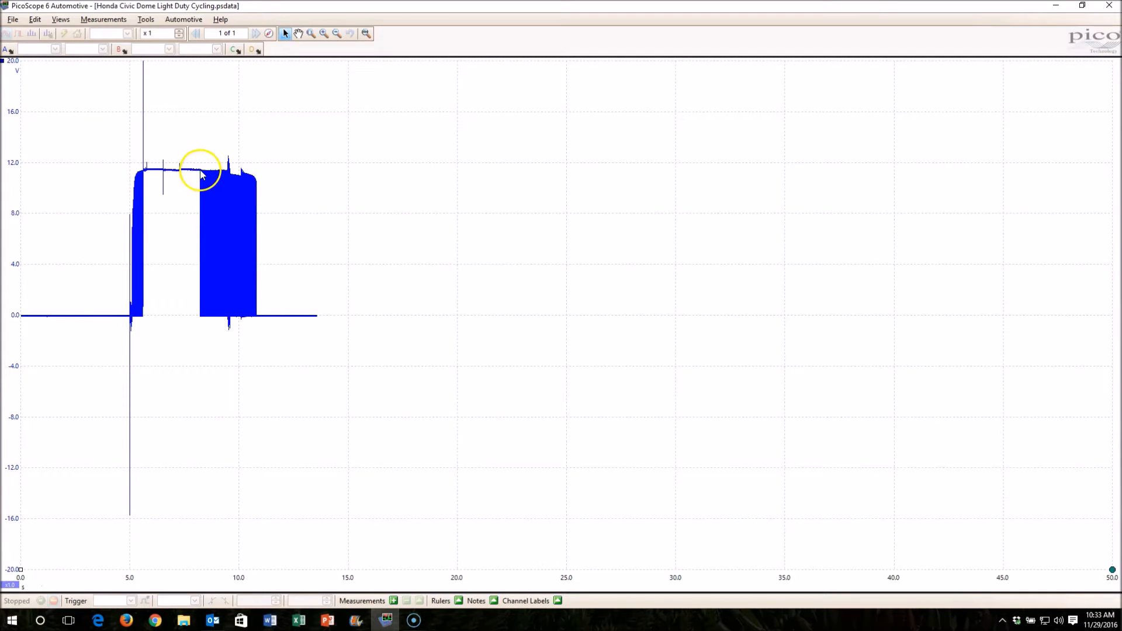
mouse_move(220, 175)
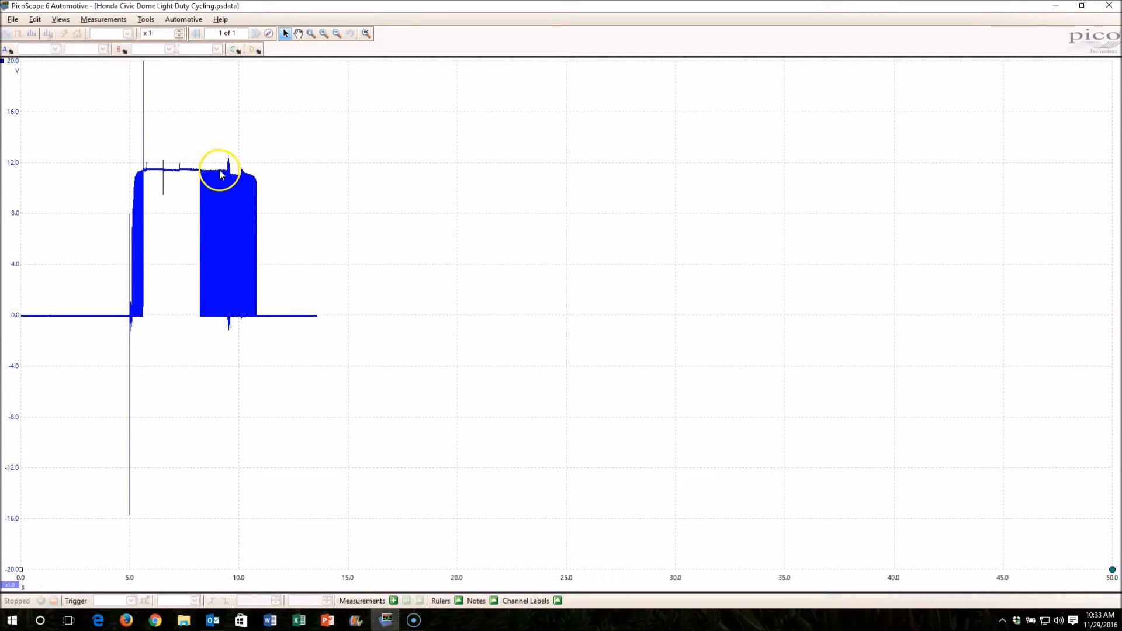
mouse_move(232, 177)
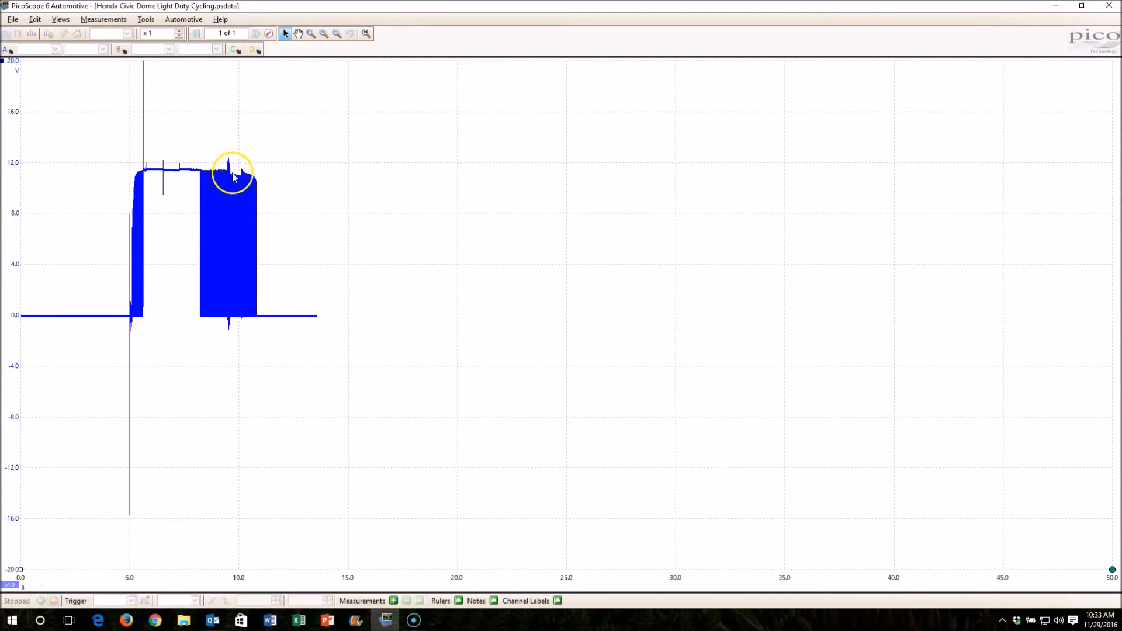
mouse_move(243, 179)
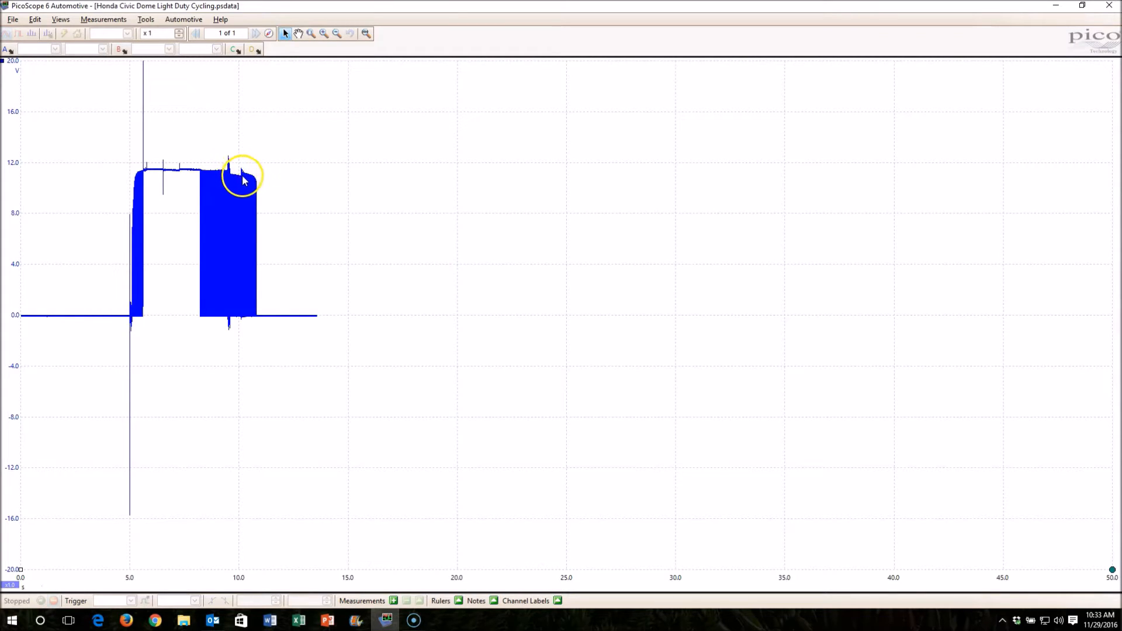
mouse_move(259, 198)
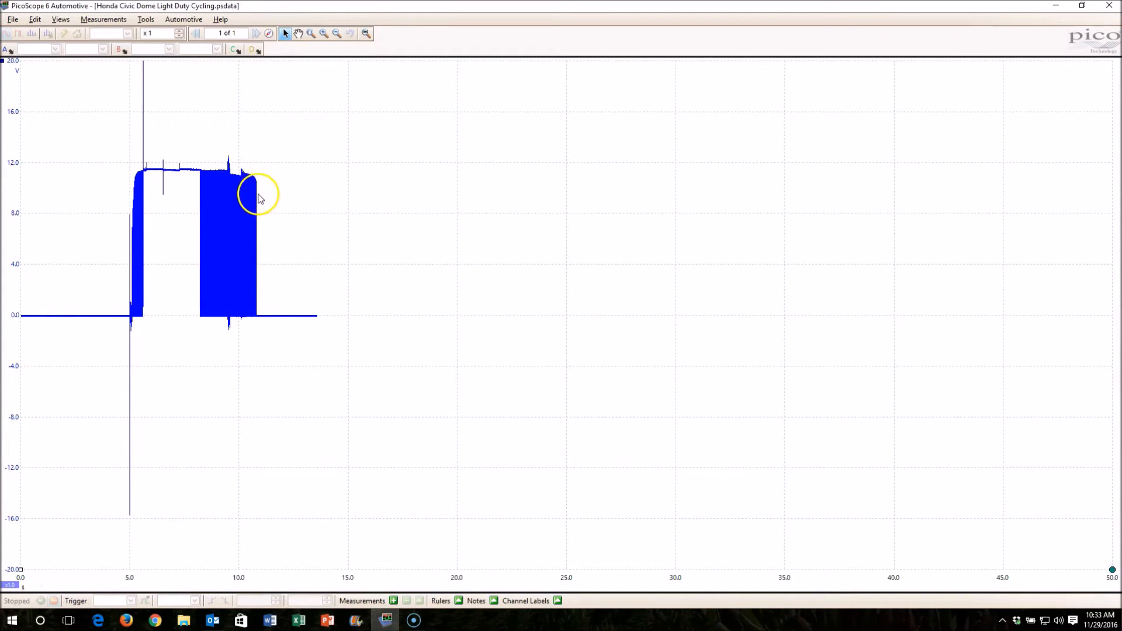
mouse_move(193, 33)
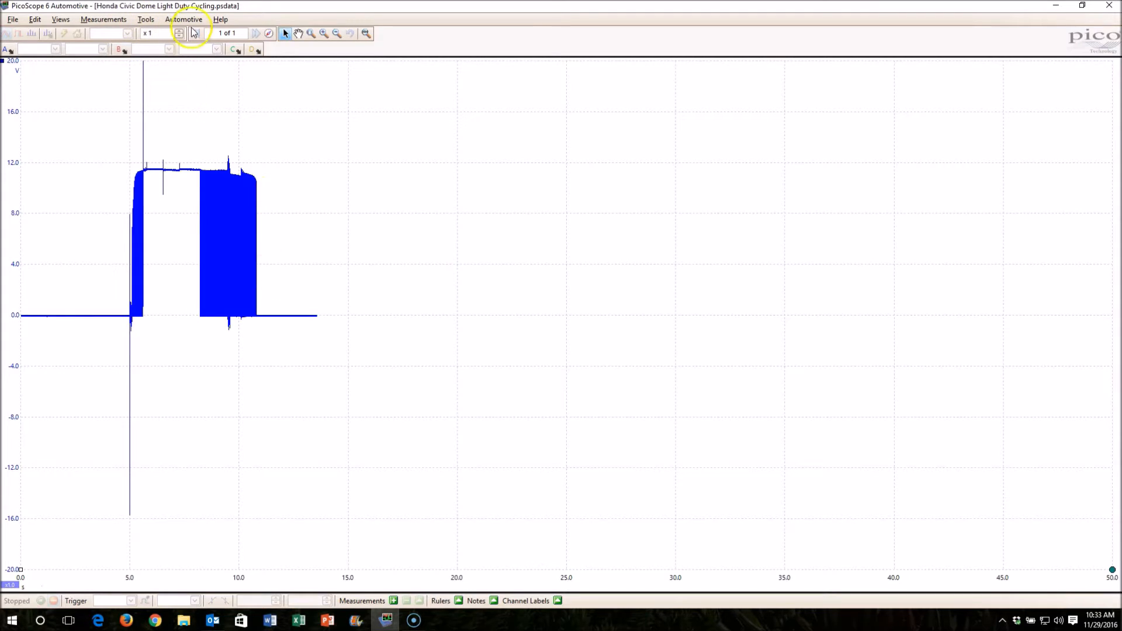
Zoom in on the timebase (x5, x200, x5k) until individual square-wave pulses fill the view
click(179, 33)
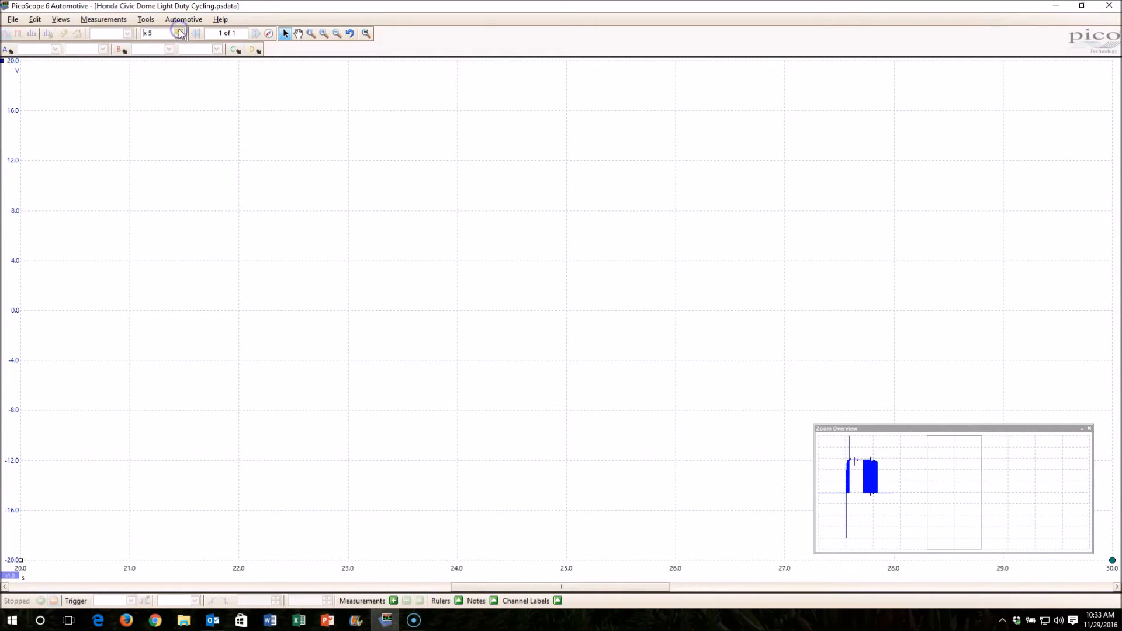
click(179, 34)
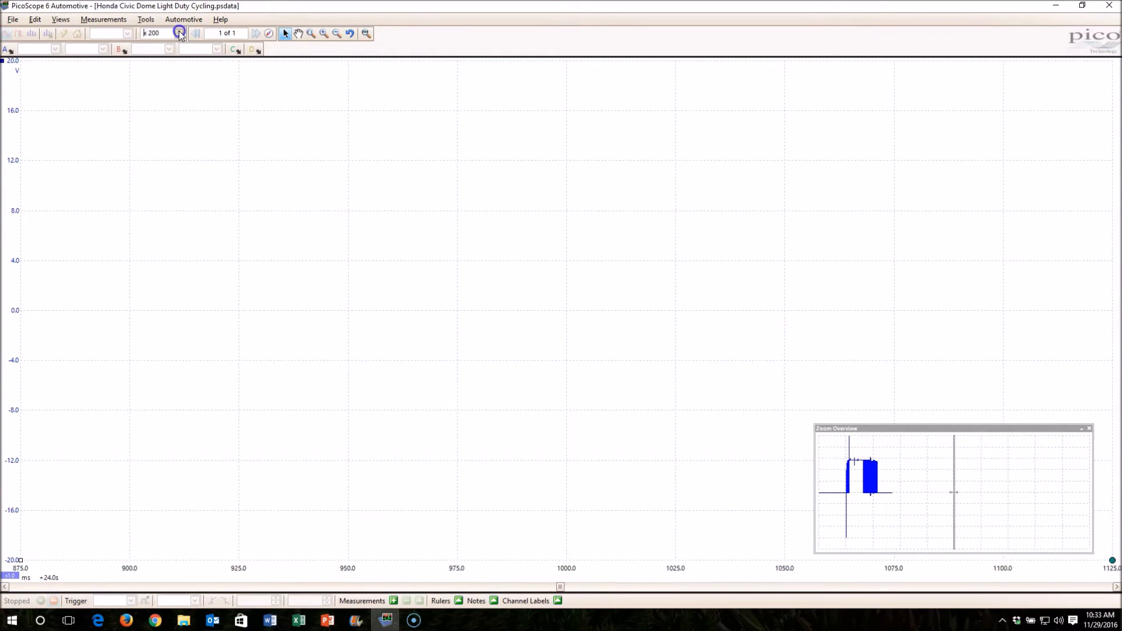
click(179, 33)
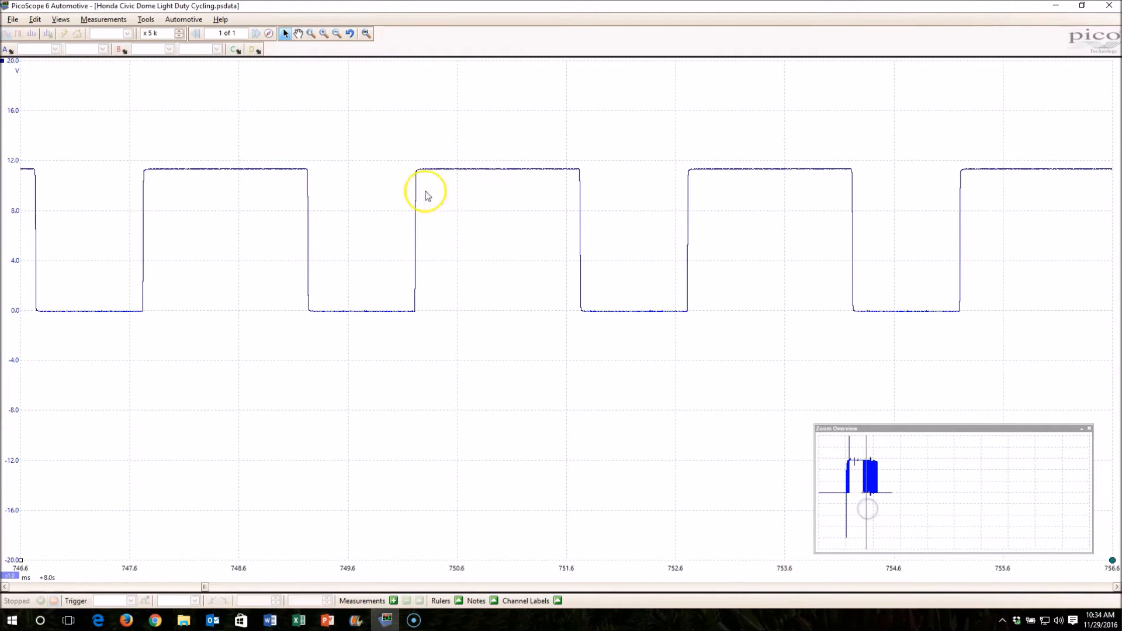
mouse_move(146, 311)
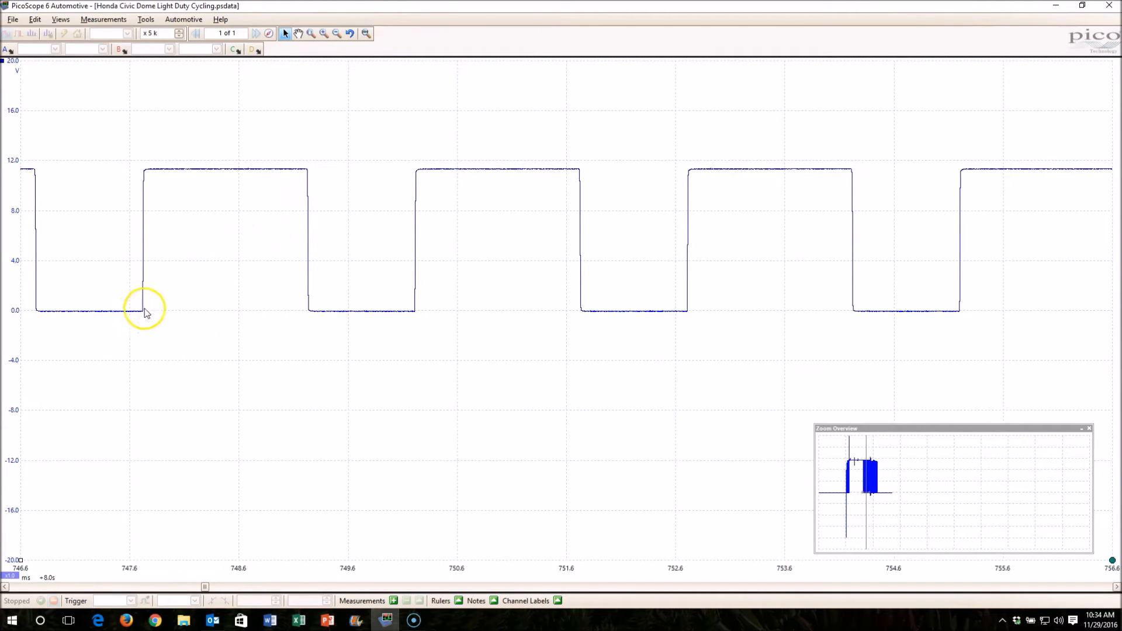
mouse_move(131, 205)
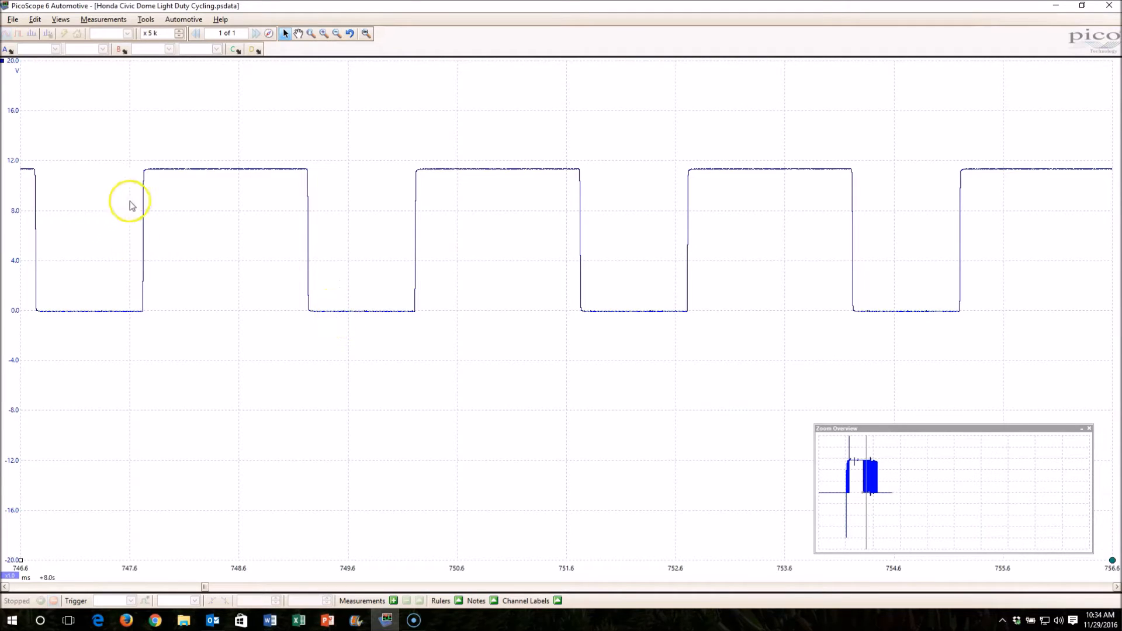
mouse_move(288, 176)
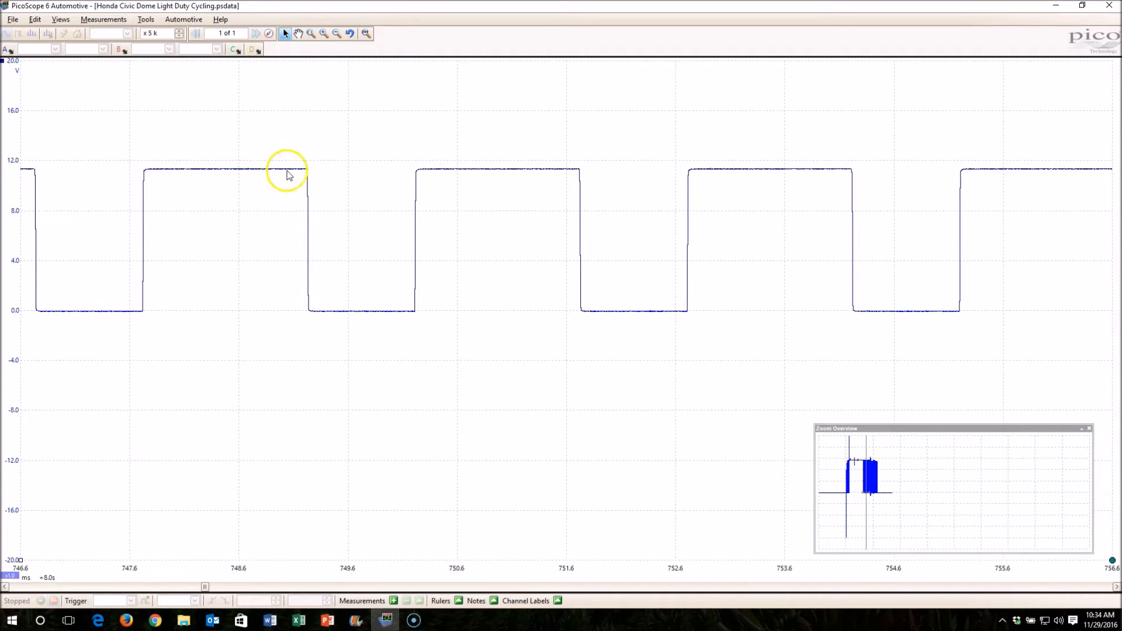
mouse_move(255, 173)
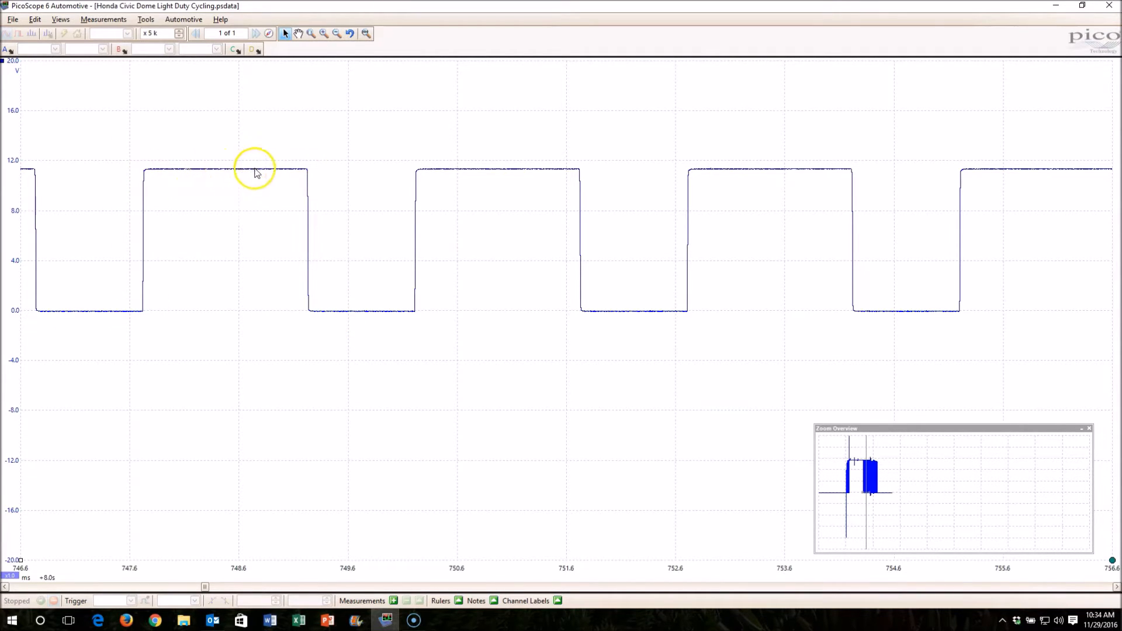
mouse_move(1105, 491)
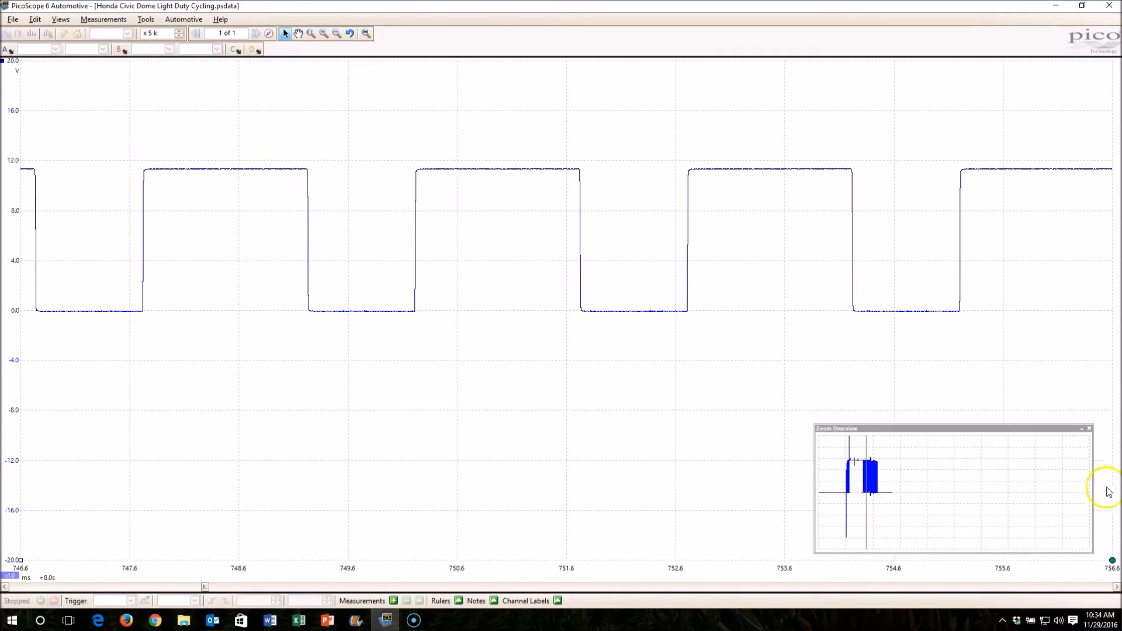
click(629, 560)
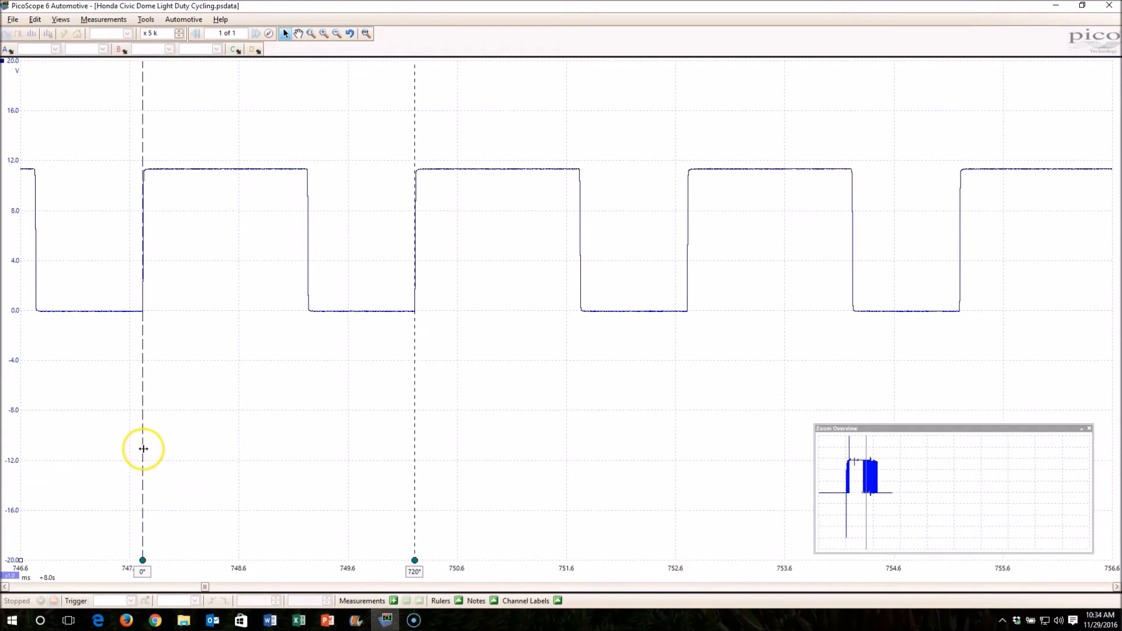
mouse_move(328, 216)
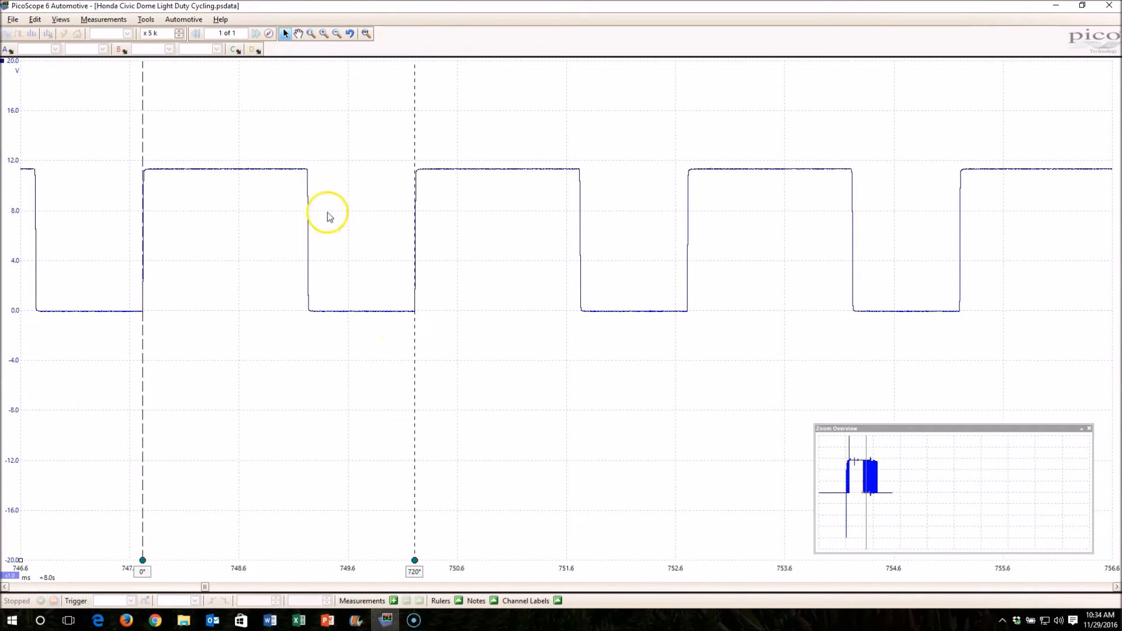
mouse_move(142, 172)
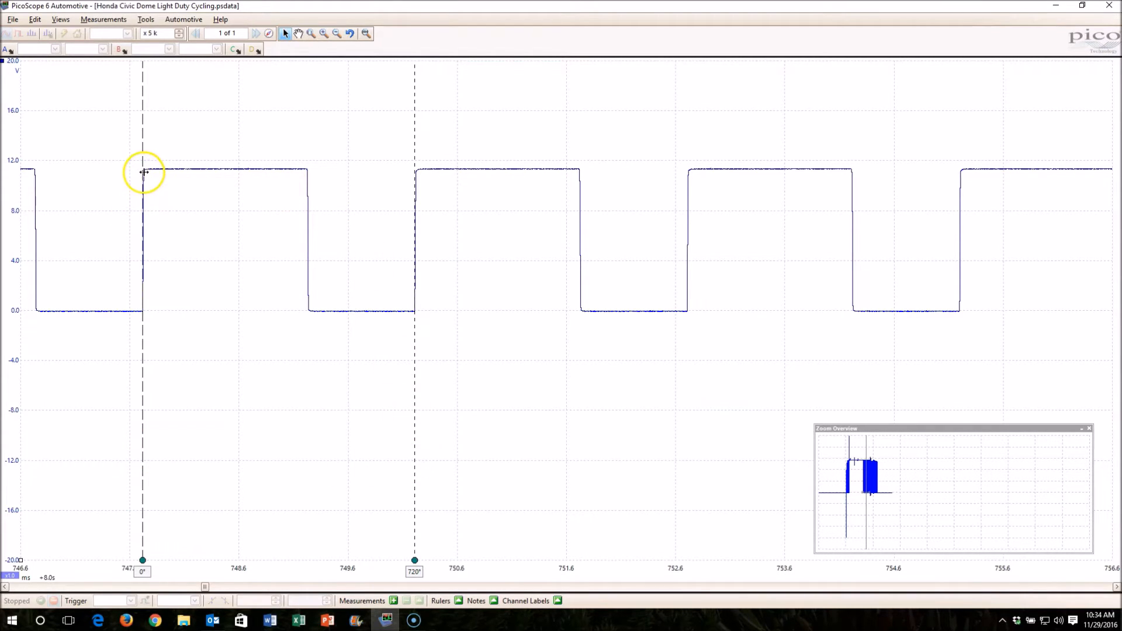
mouse_move(299, 172)
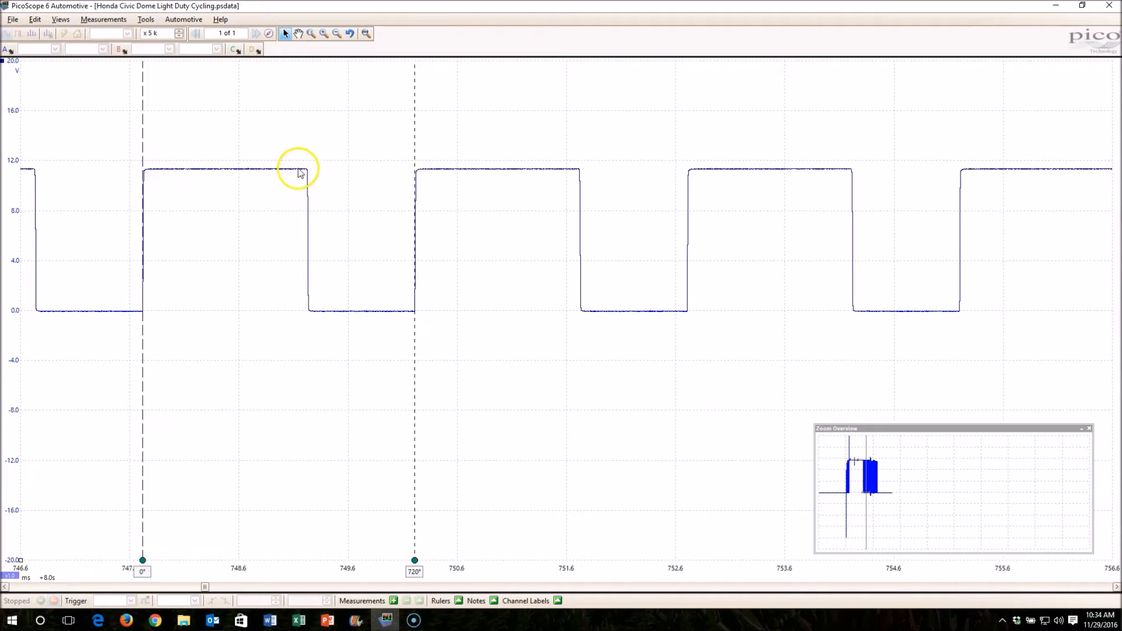
mouse_move(153, 177)
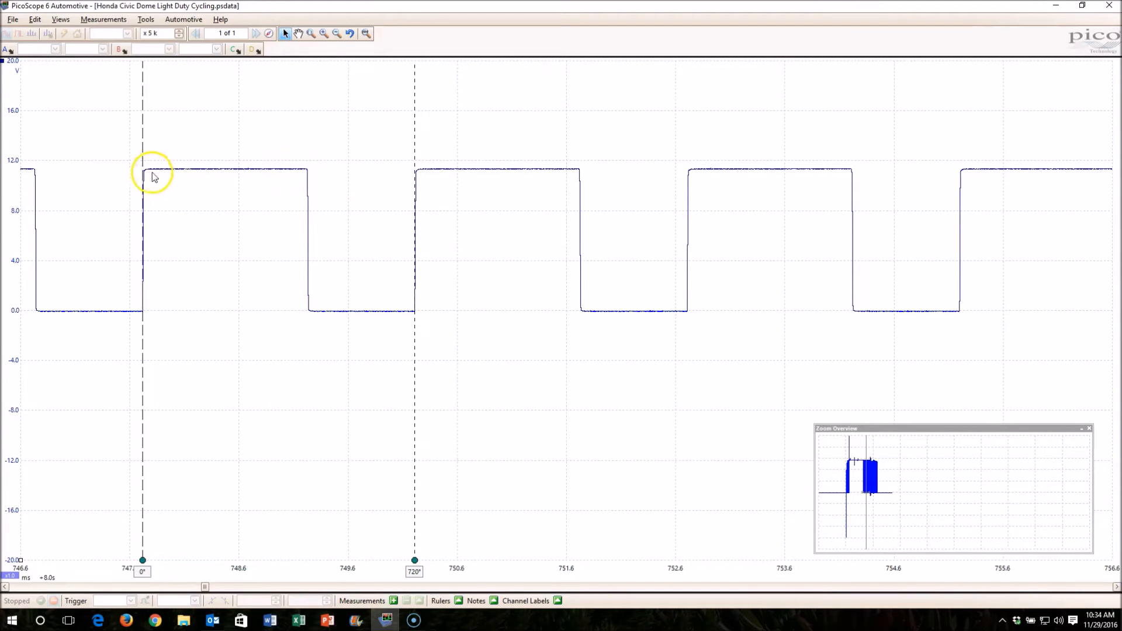
mouse_move(309, 176)
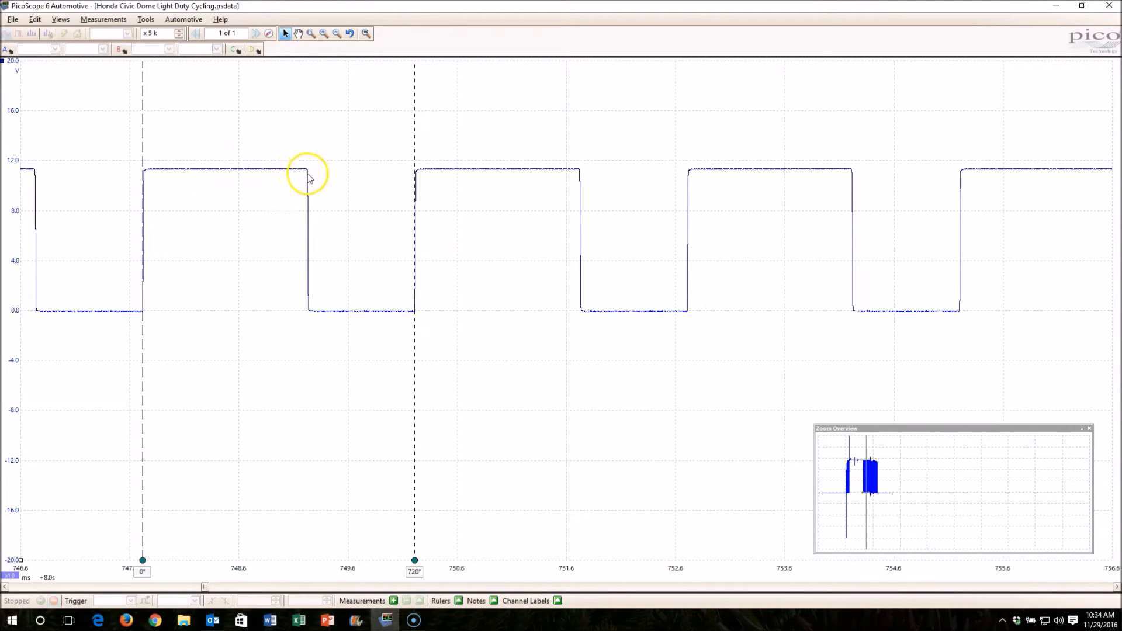
mouse_move(414, 555)
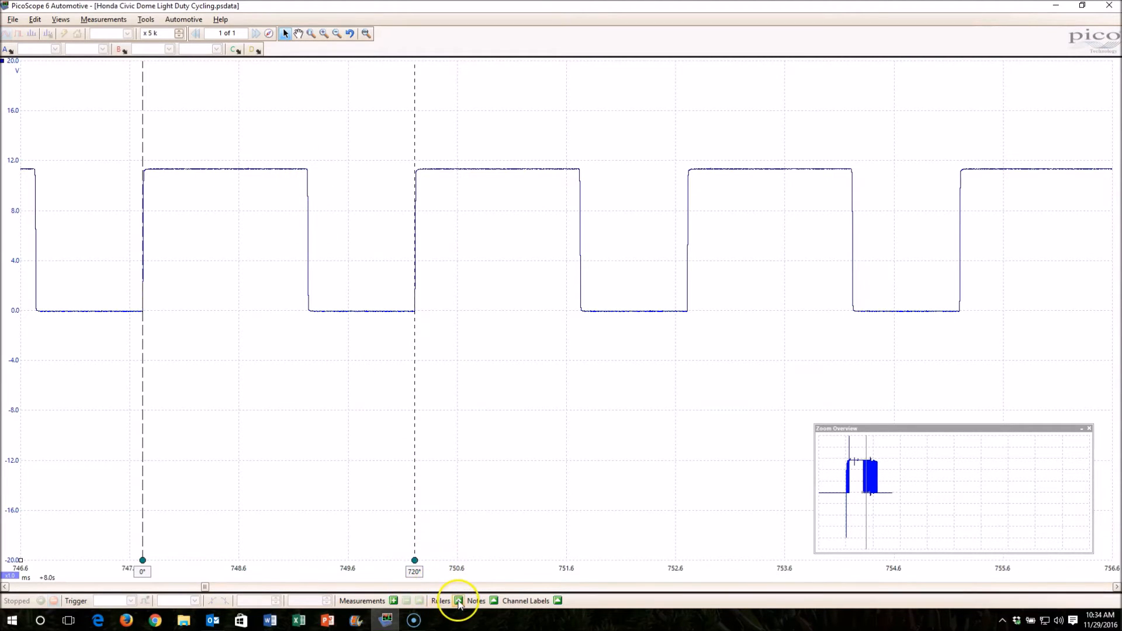
Change the ruler units to Percent (%) in Ruler Settings, showing 0% and 200%
click(457, 600)
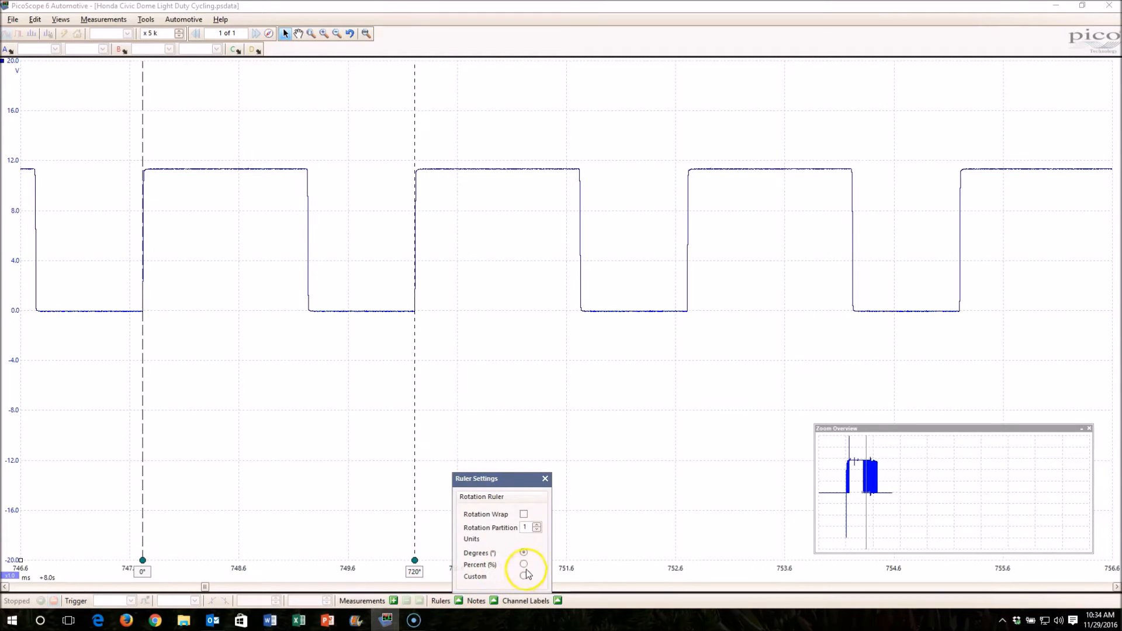
click(523, 564)
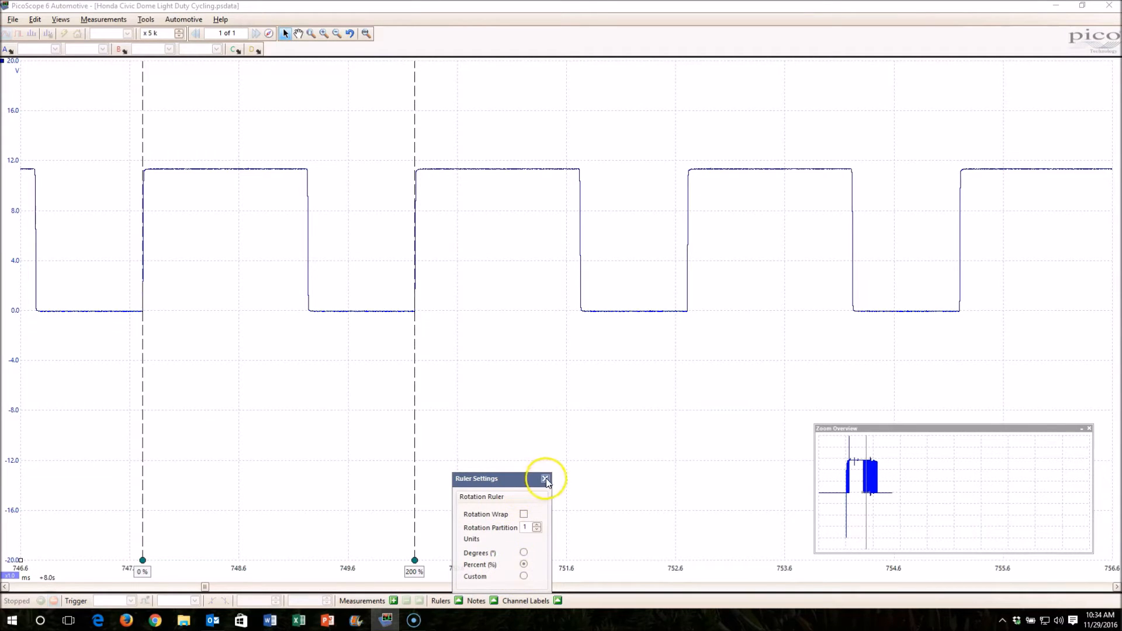
click(545, 478)
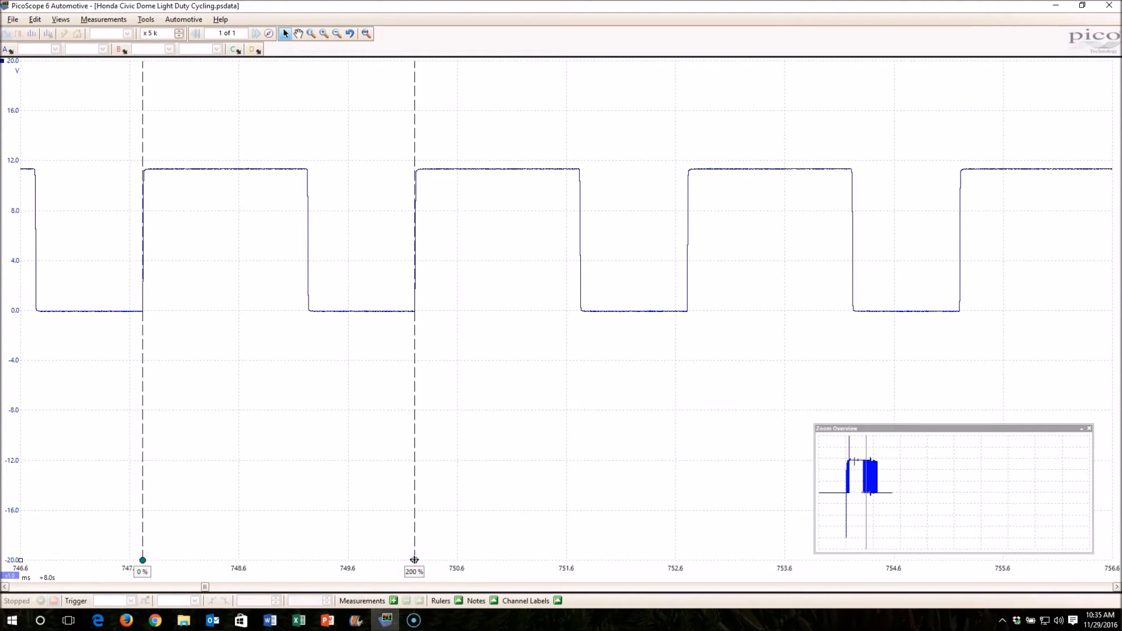
mouse_move(417, 325)
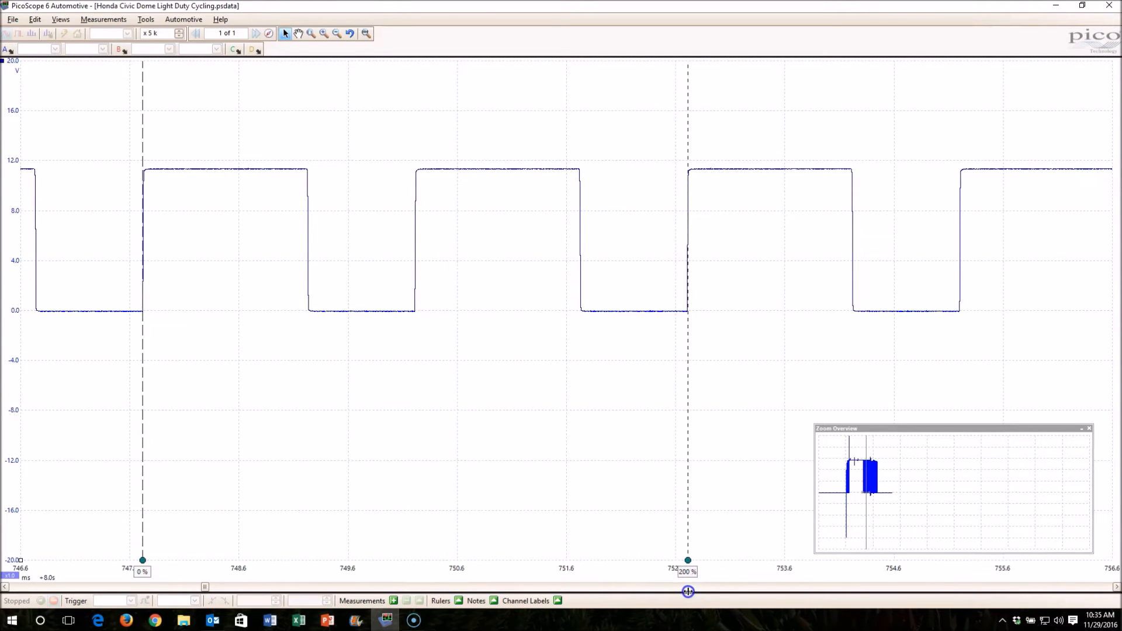
mouse_move(597, 531)
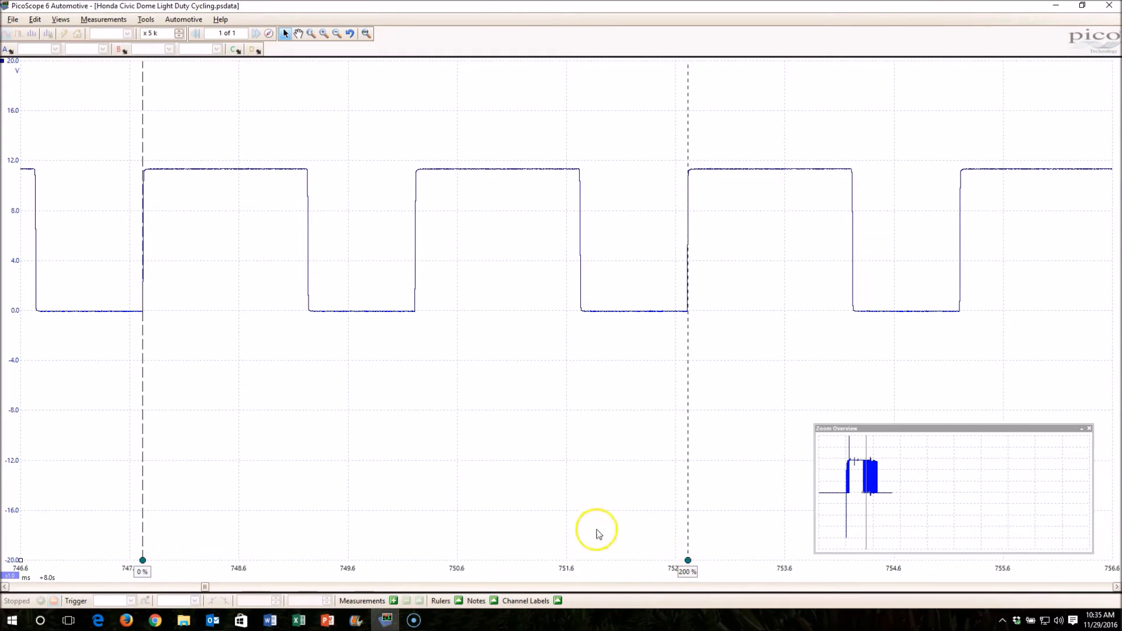
mouse_move(18, 560)
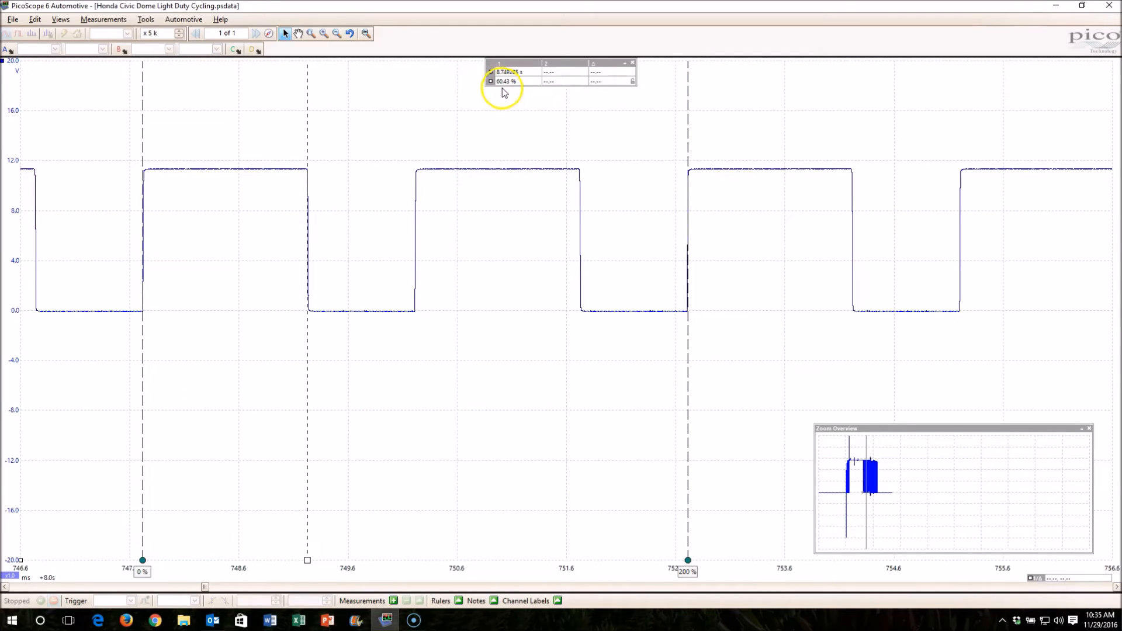
mouse_move(424, 164)
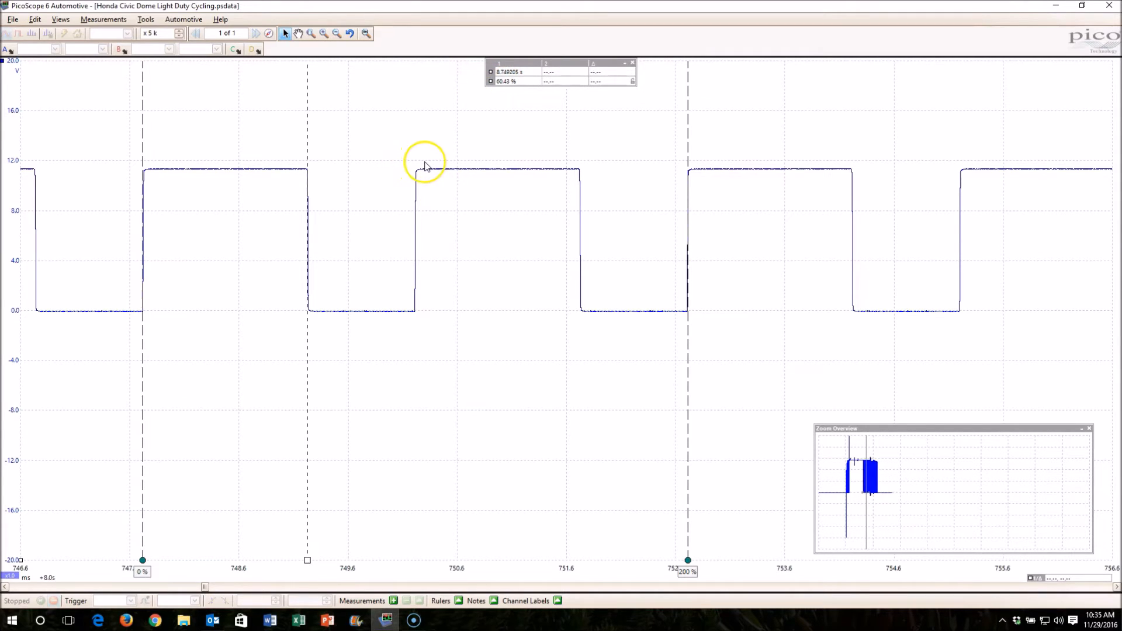
mouse_move(316, 200)
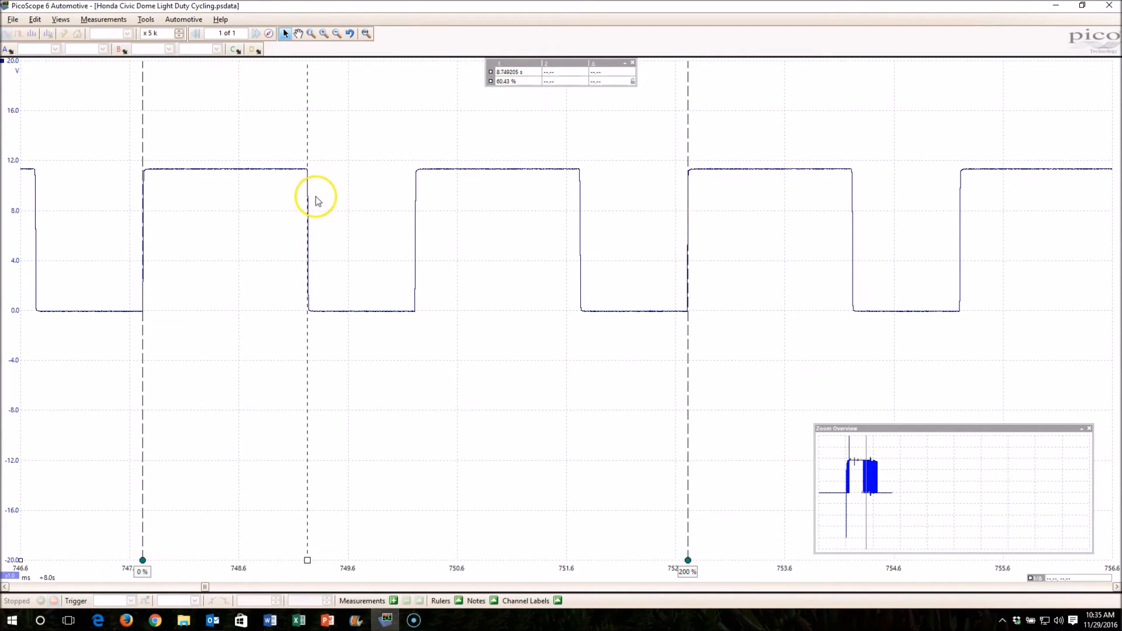
mouse_move(771, 231)
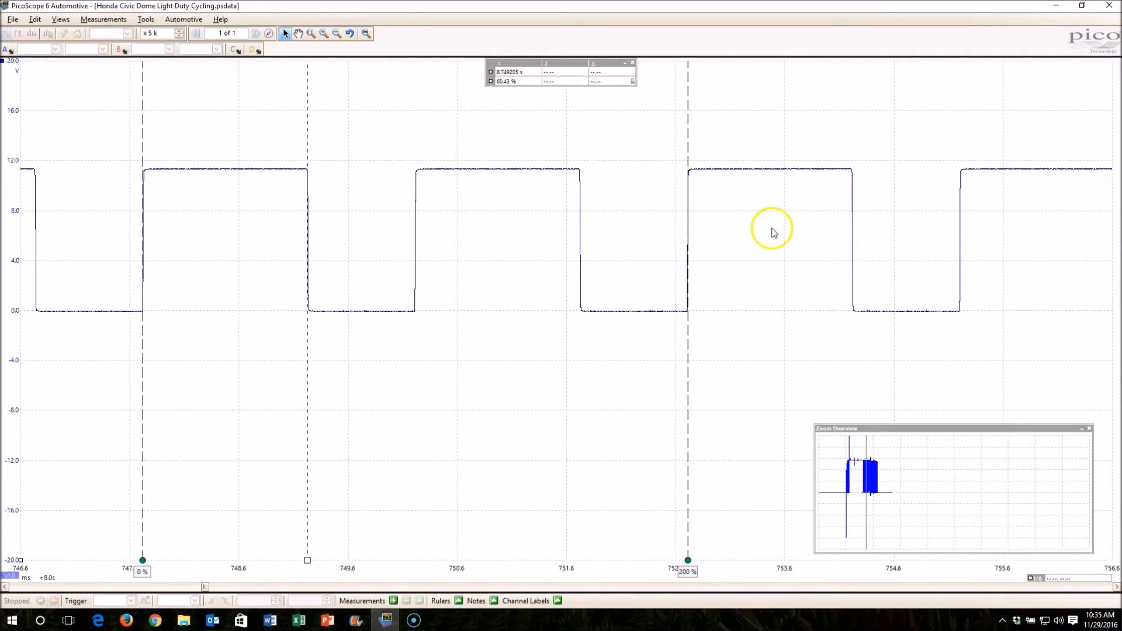
mouse_move(640, 198)
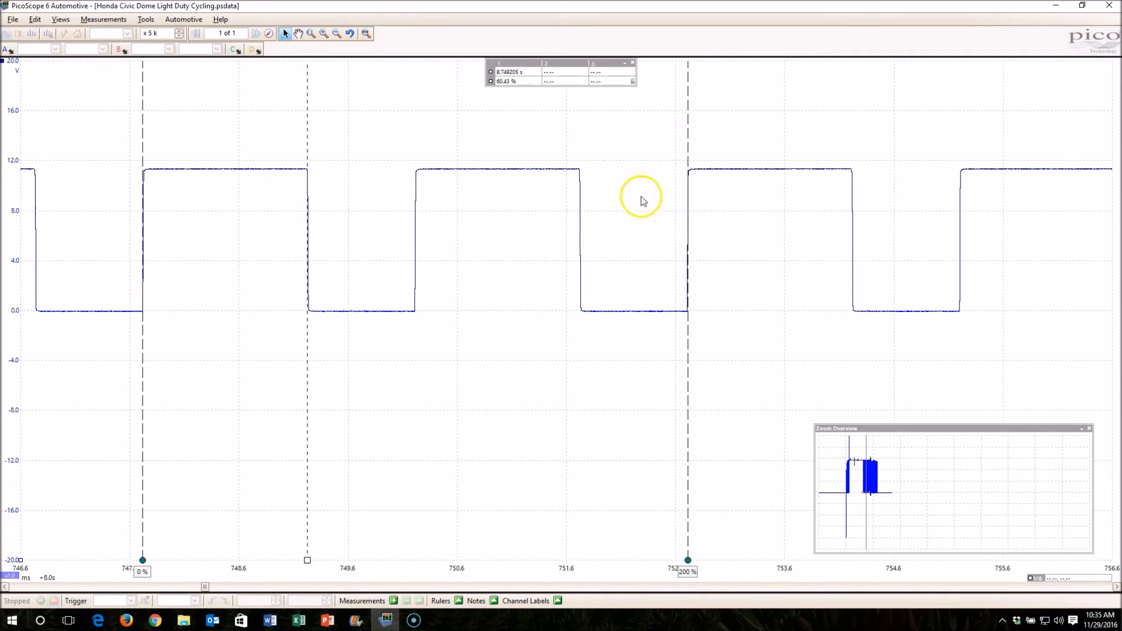
mouse_move(303, 171)
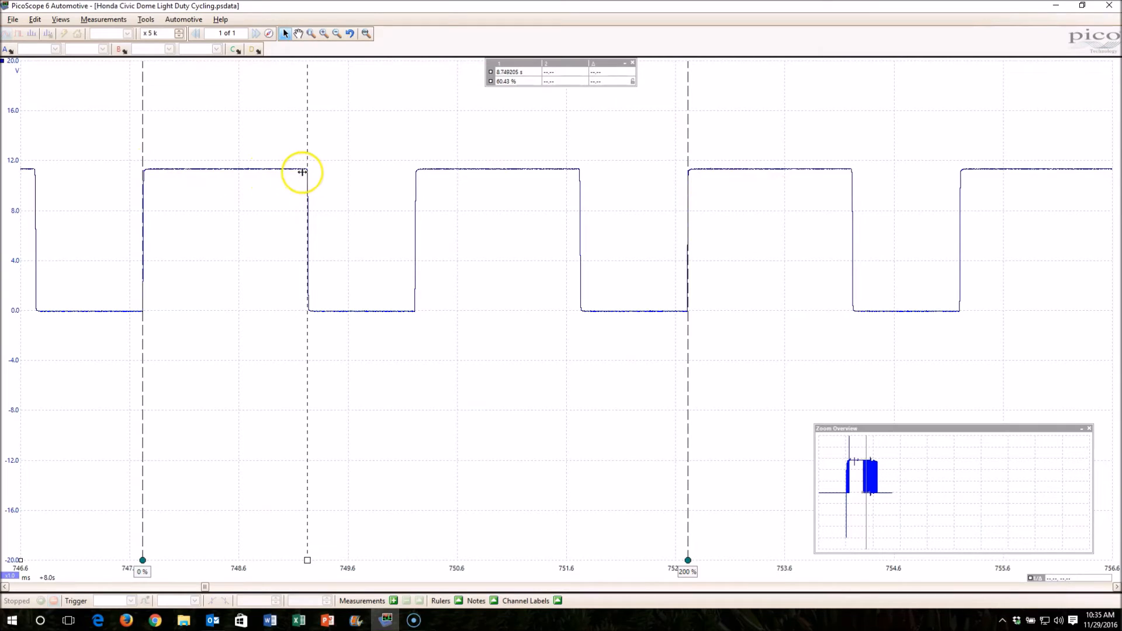
mouse_move(159, 181)
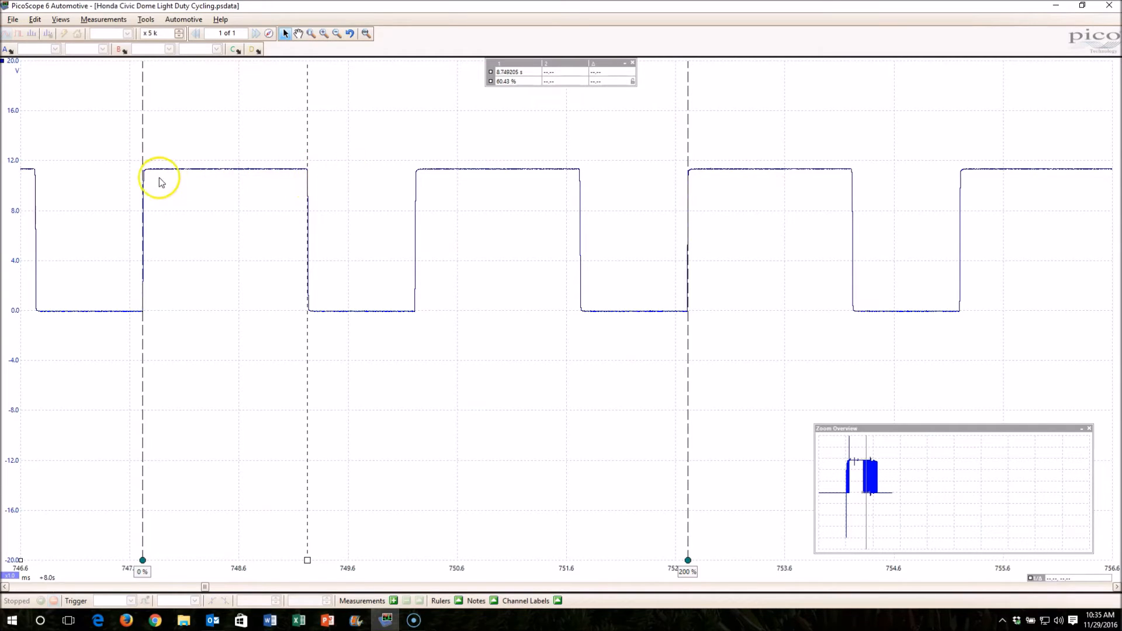
mouse_move(143, 175)
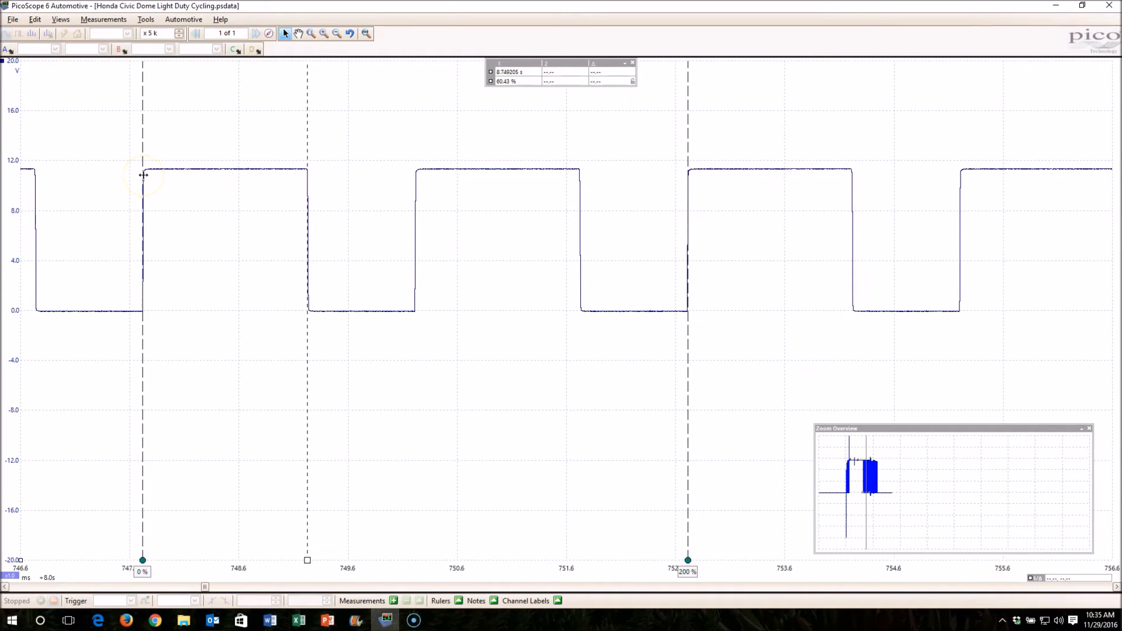
mouse_move(408, 185)
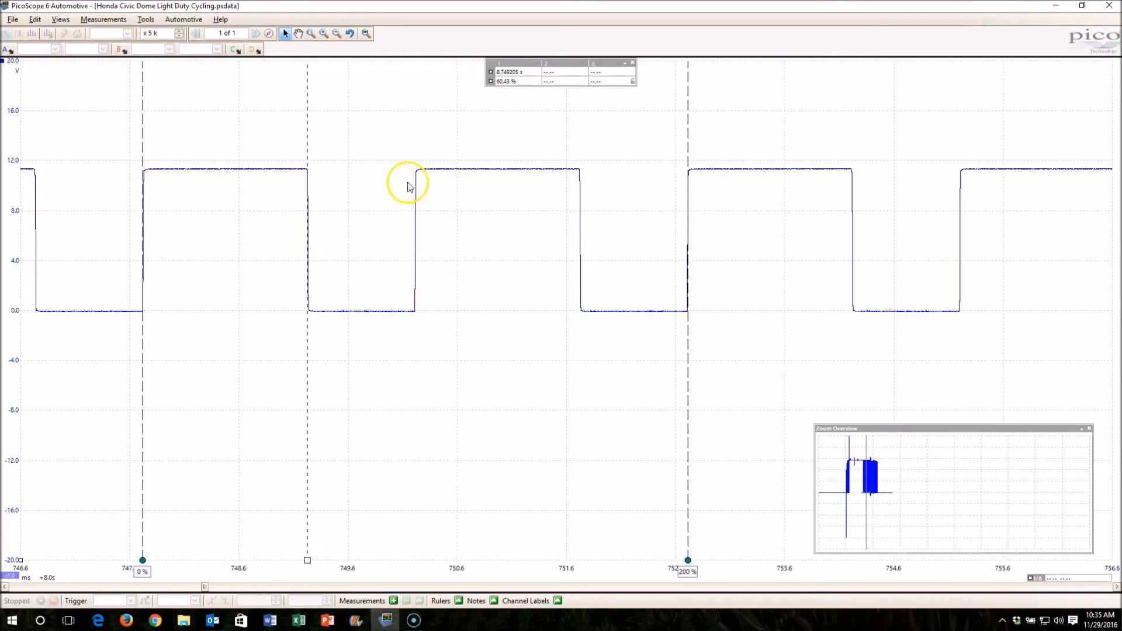
mouse_move(415, 188)
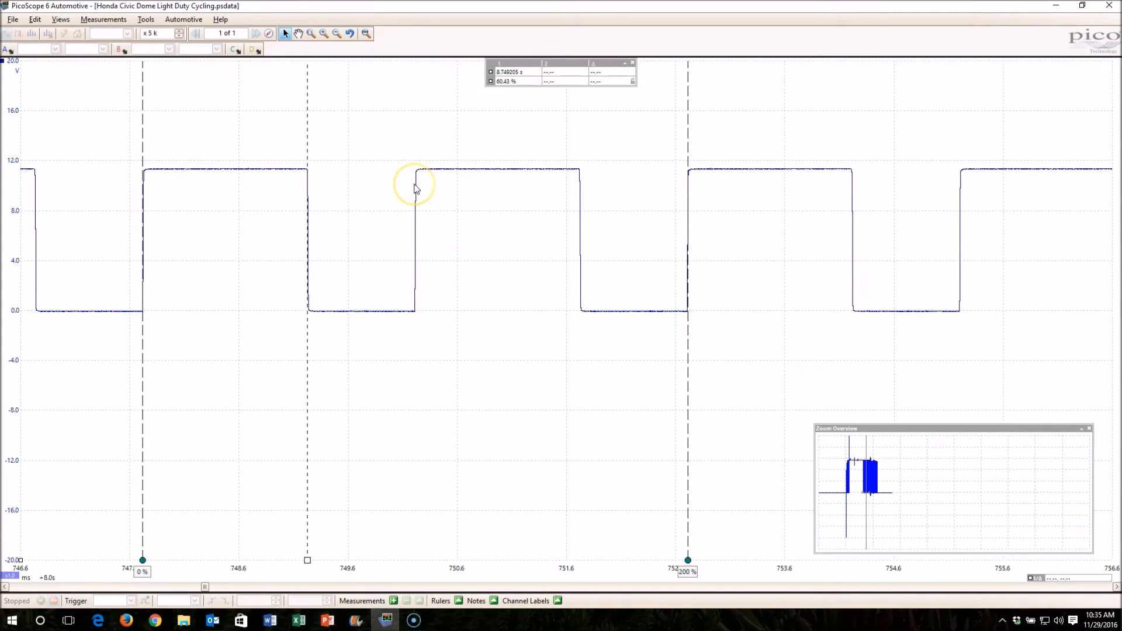
mouse_move(525, 621)
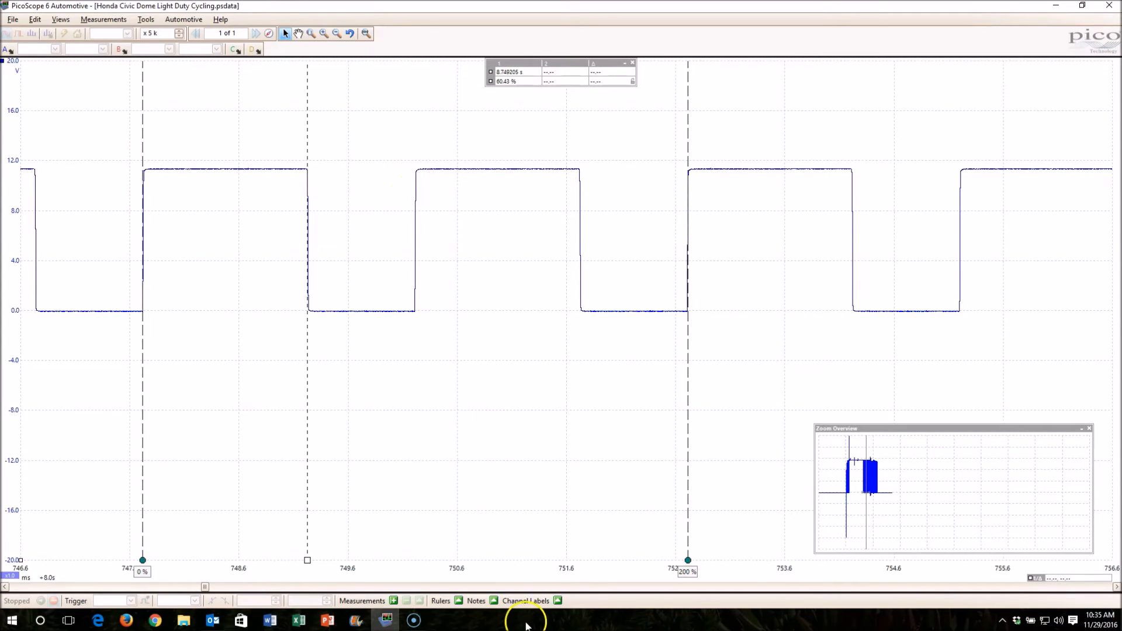
mouse_move(284, 602)
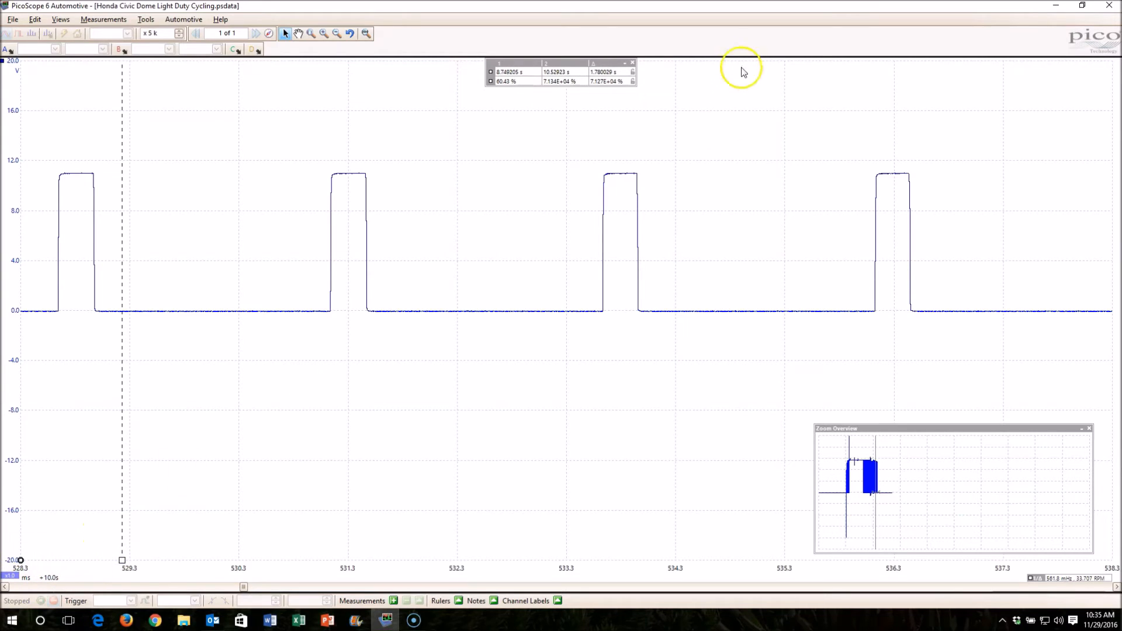
Place percent rulers across the narrow fading pulses, reading a 13.35% duty cycle
click(632, 64)
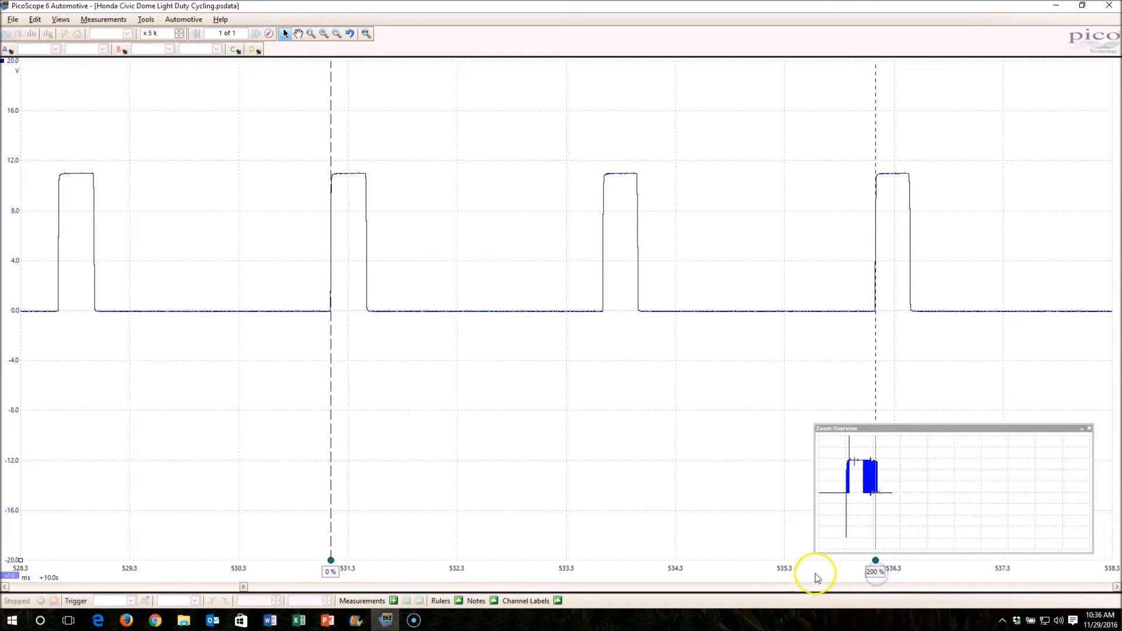
mouse_move(15, 560)
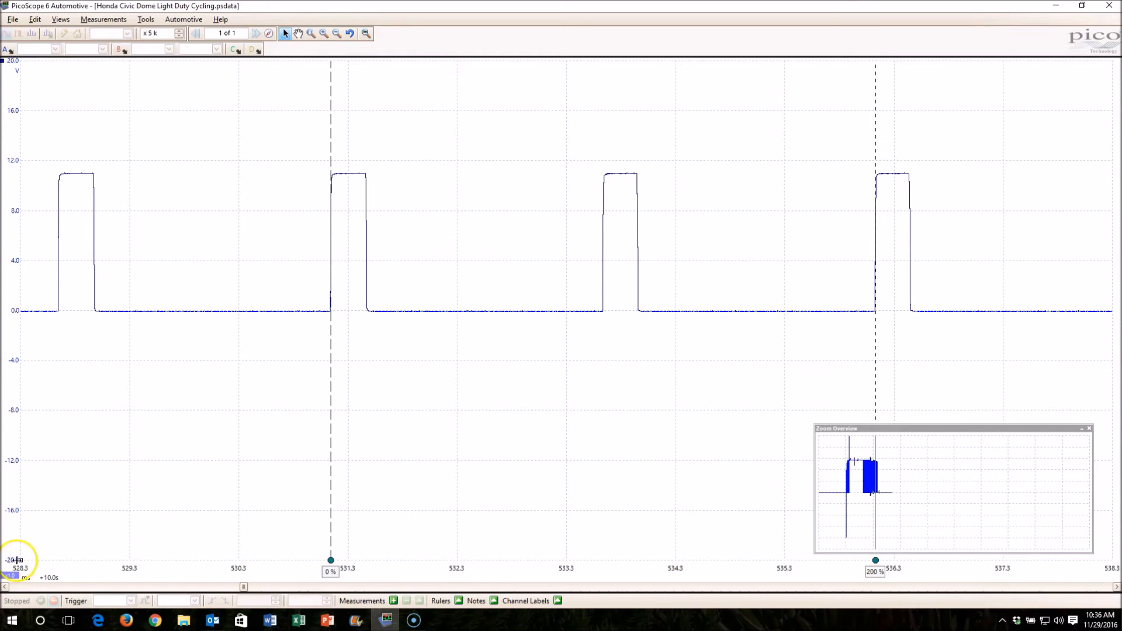
click(365, 557)
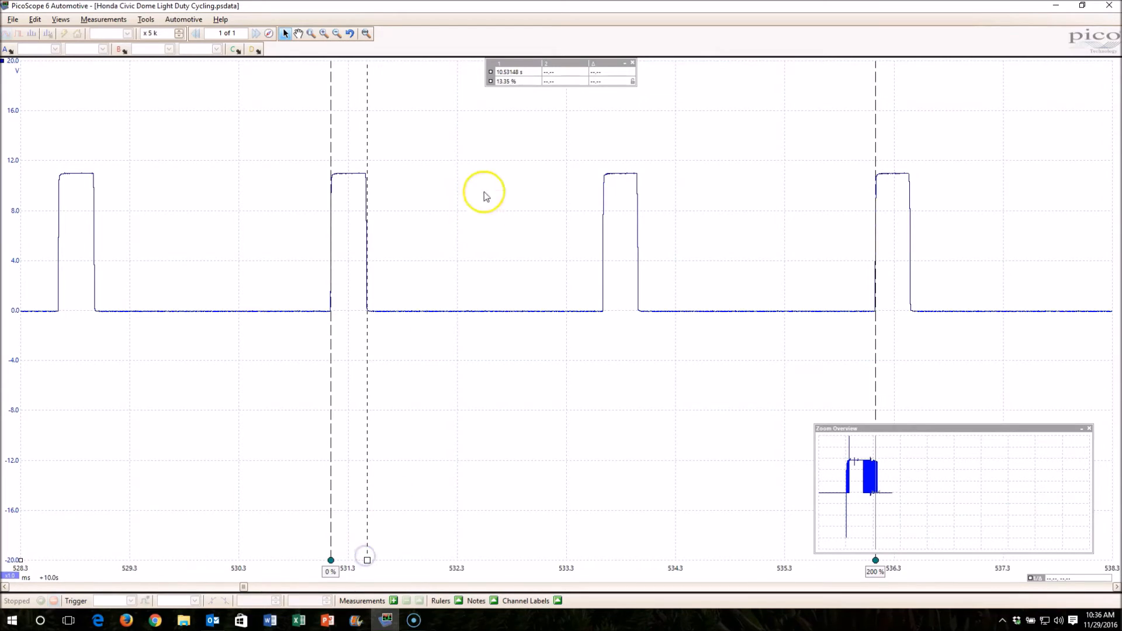
mouse_move(510, 90)
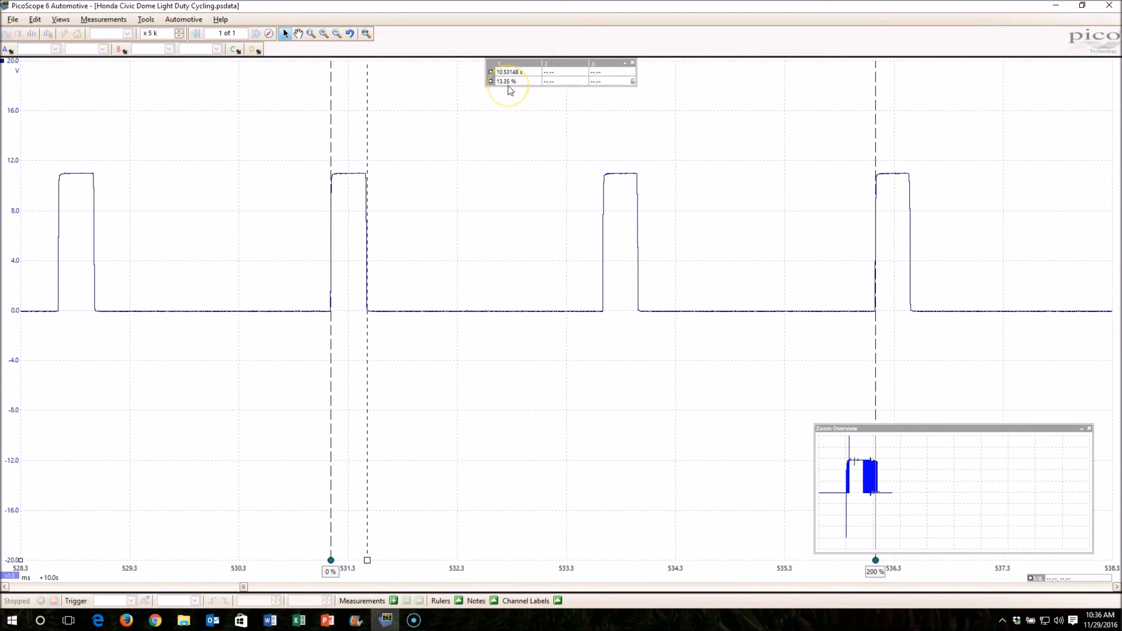
mouse_move(341, 260)
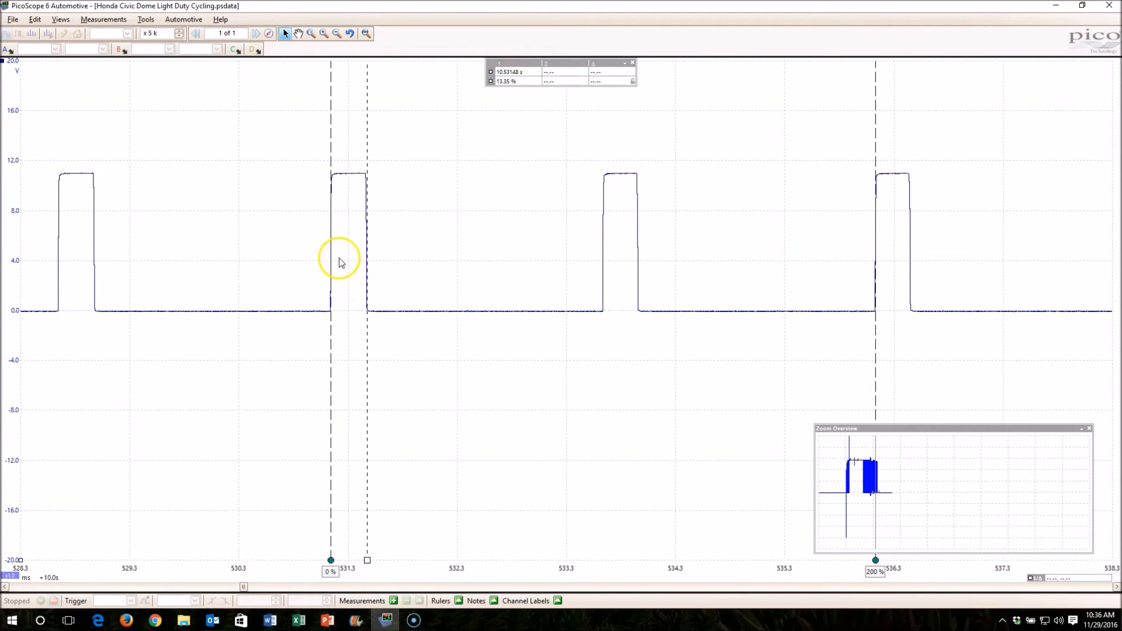
mouse_move(612, 257)
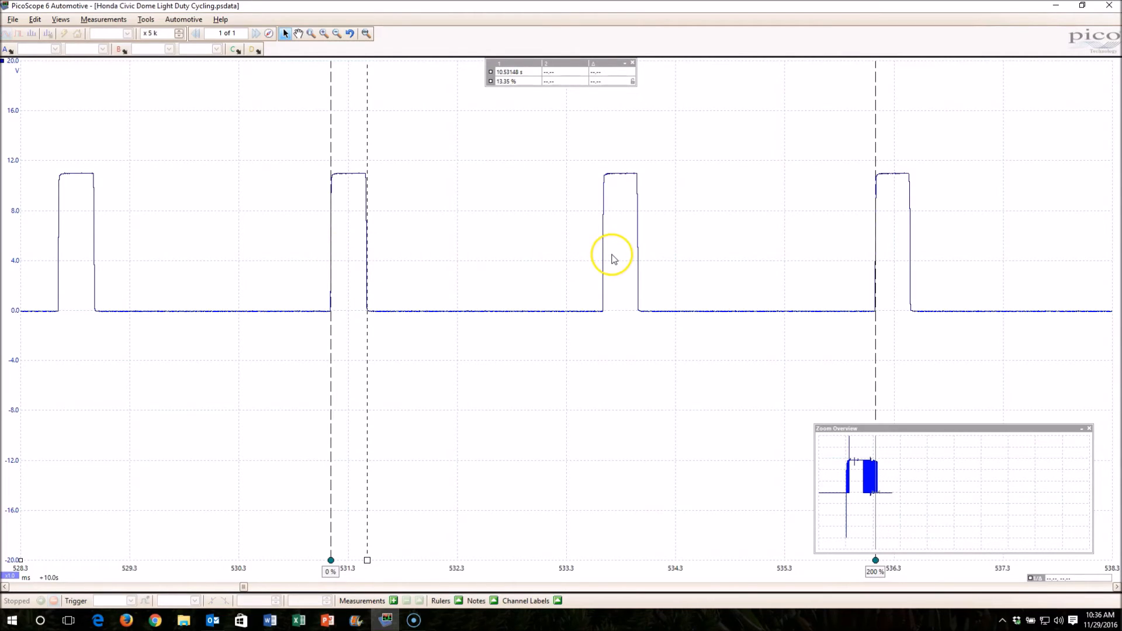
mouse_move(633, 68)
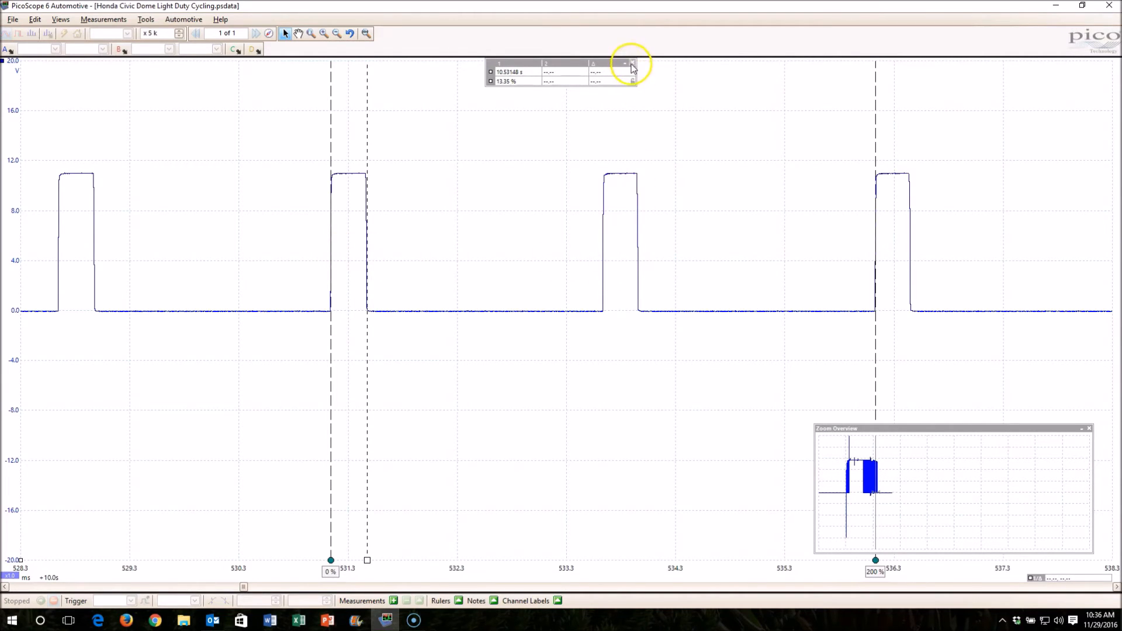
Close the ruler readout, dismiss the notification, and scroll to the flat 0 V section
click(632, 64)
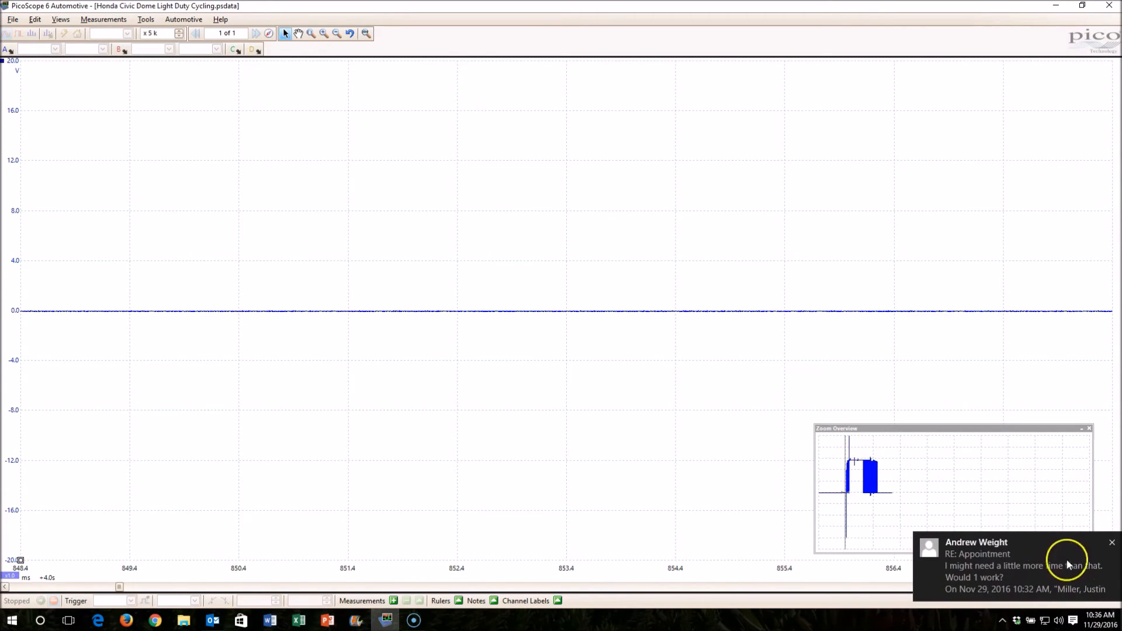
click(1111, 541)
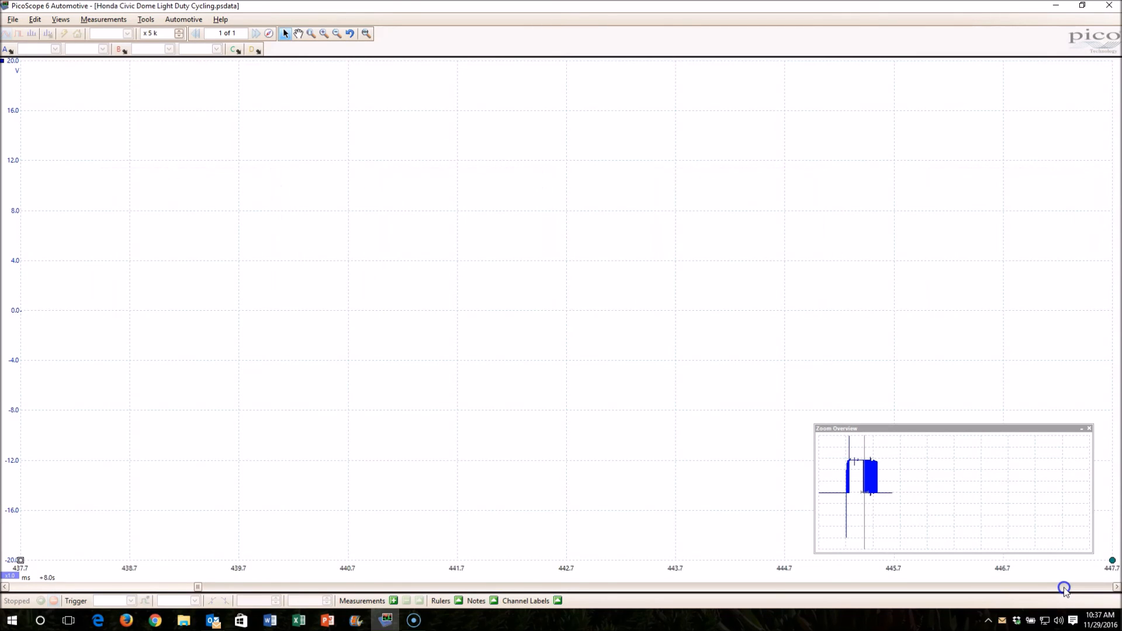
click(1064, 587)
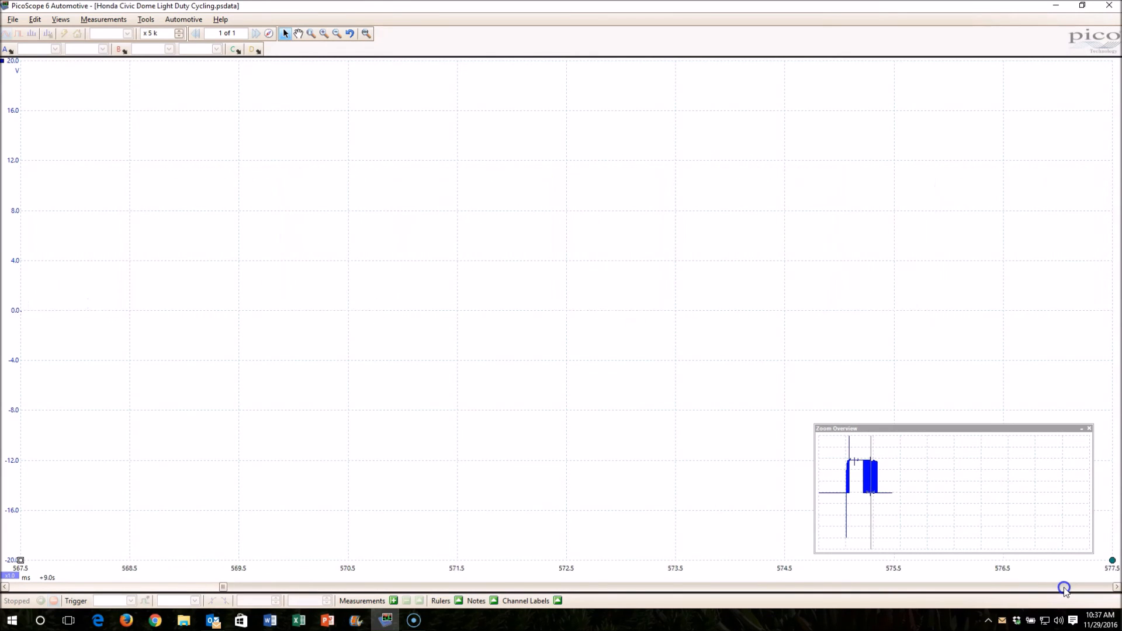
click(1064, 586)
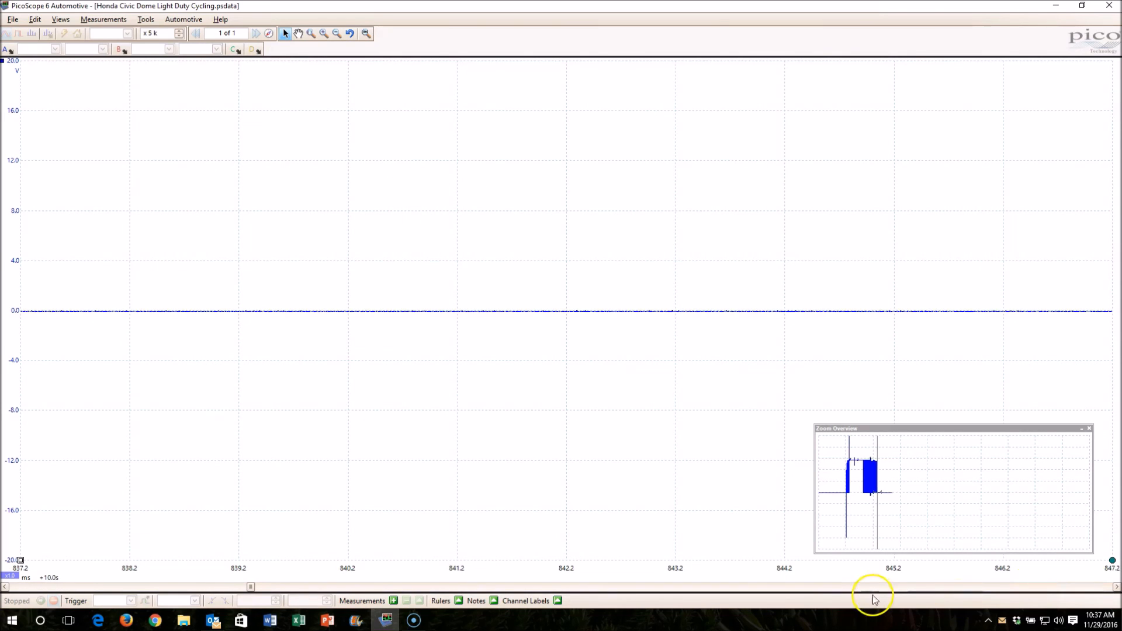
mouse_move(574, 136)
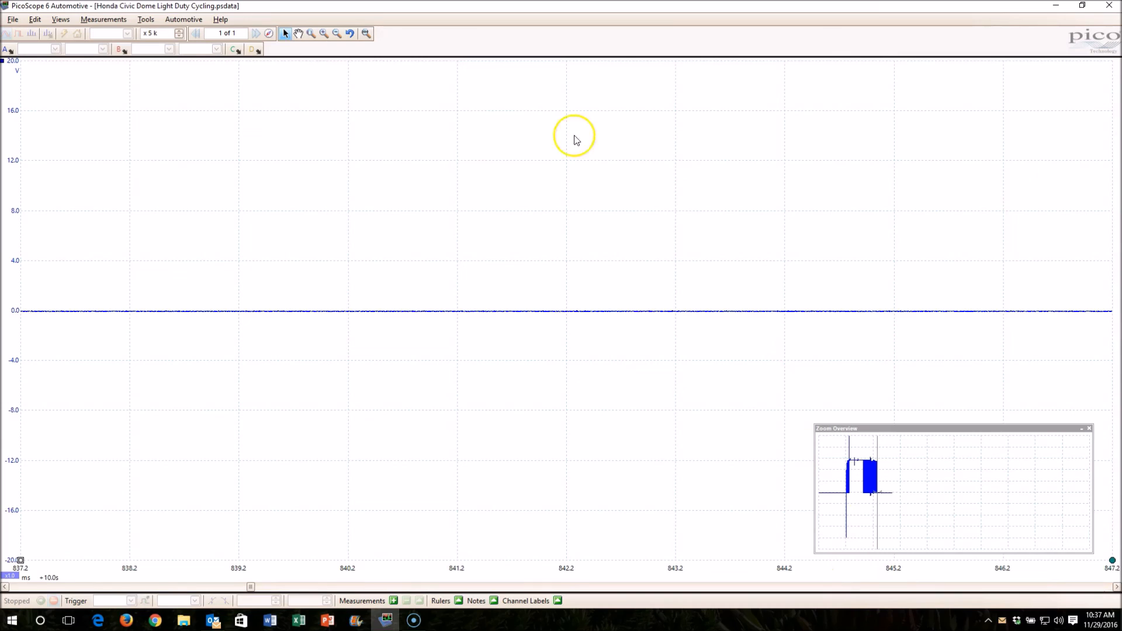
mouse_move(327, 189)
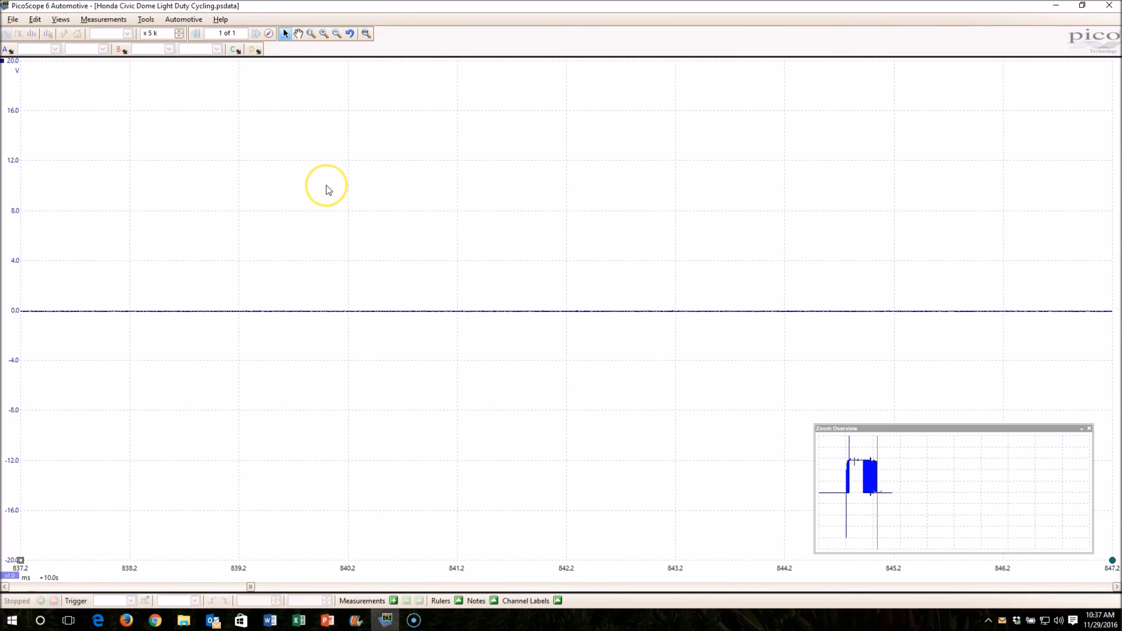
mouse_move(326, 189)
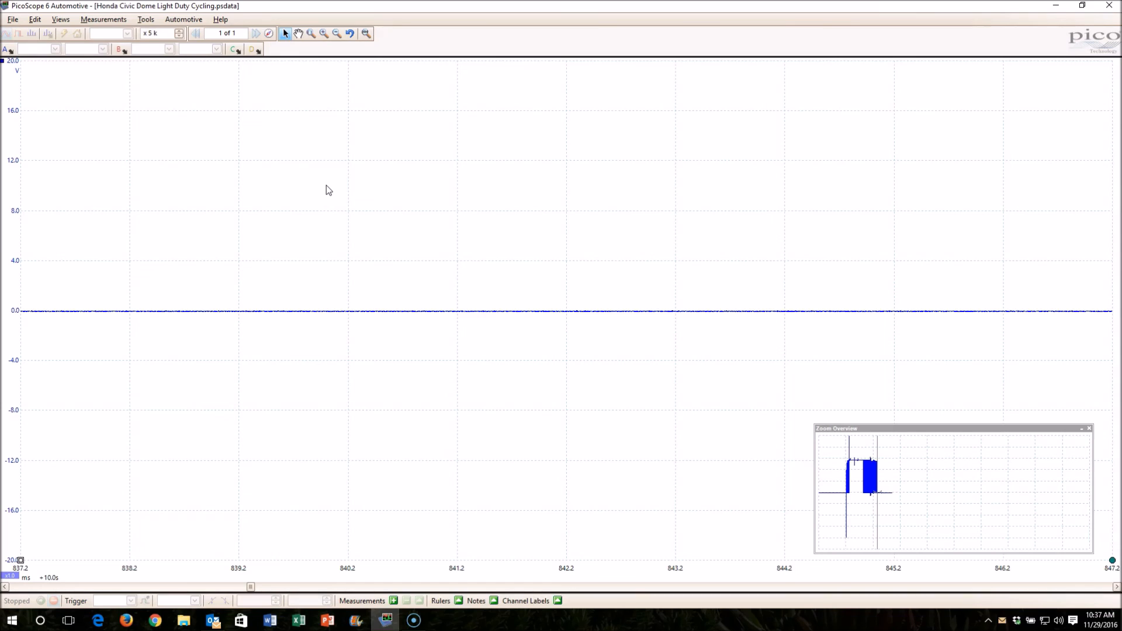
mouse_move(137, 429)
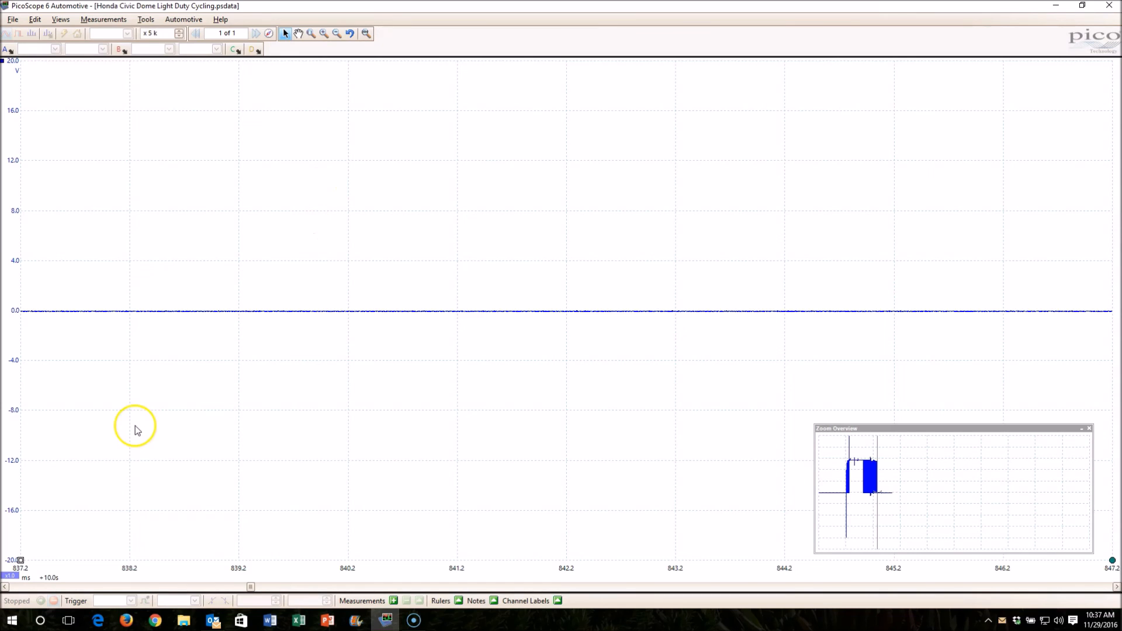
mouse_move(124, 433)
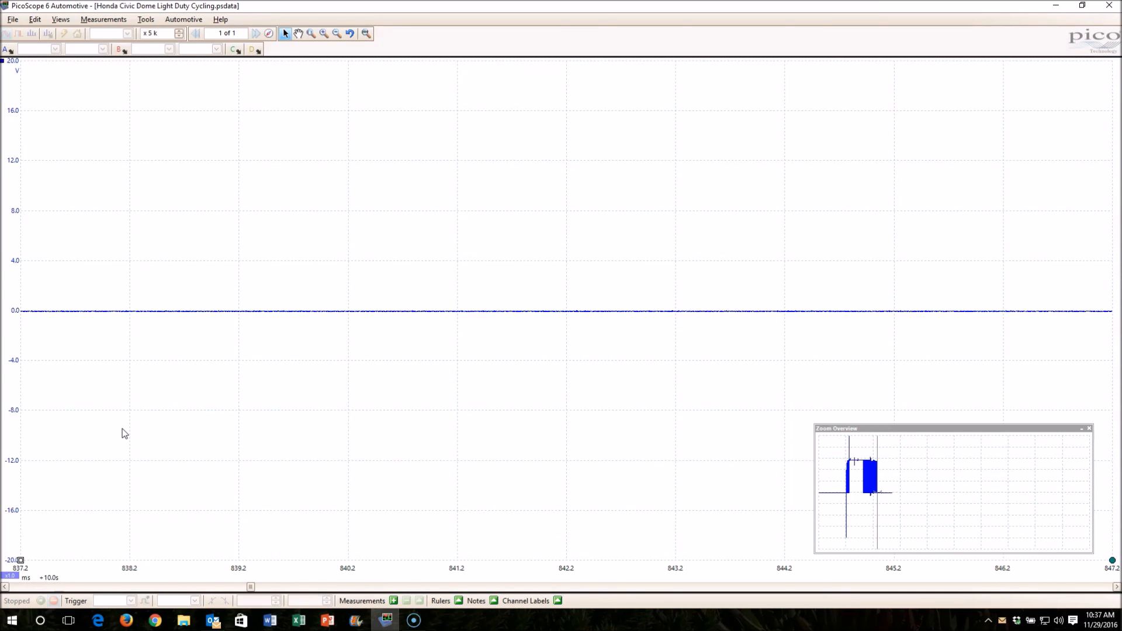
mouse_move(31, 584)
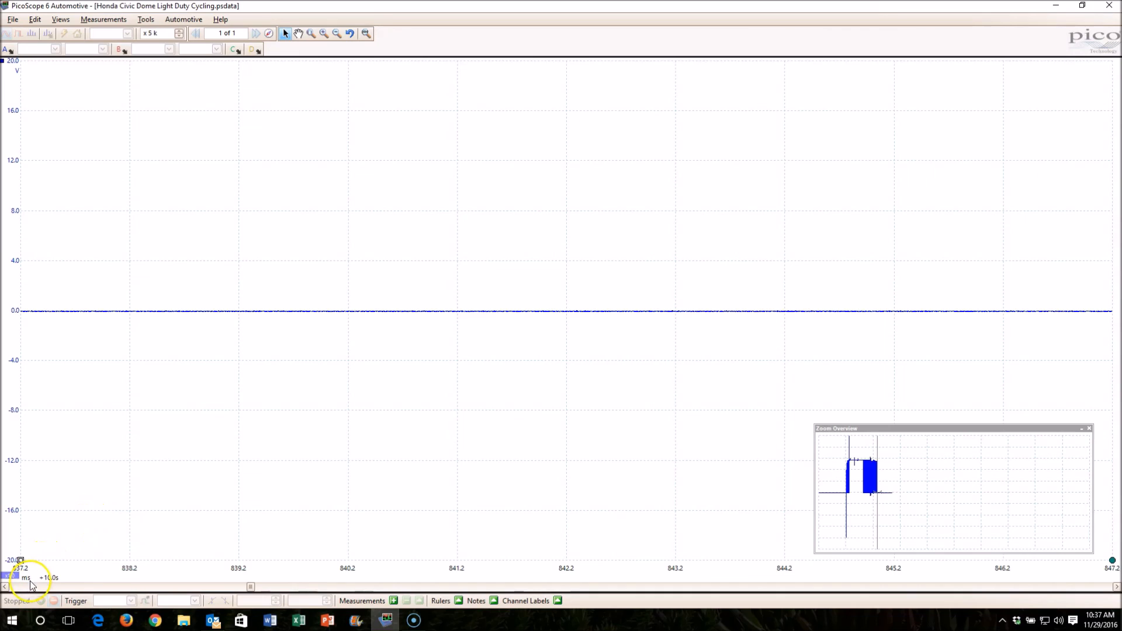